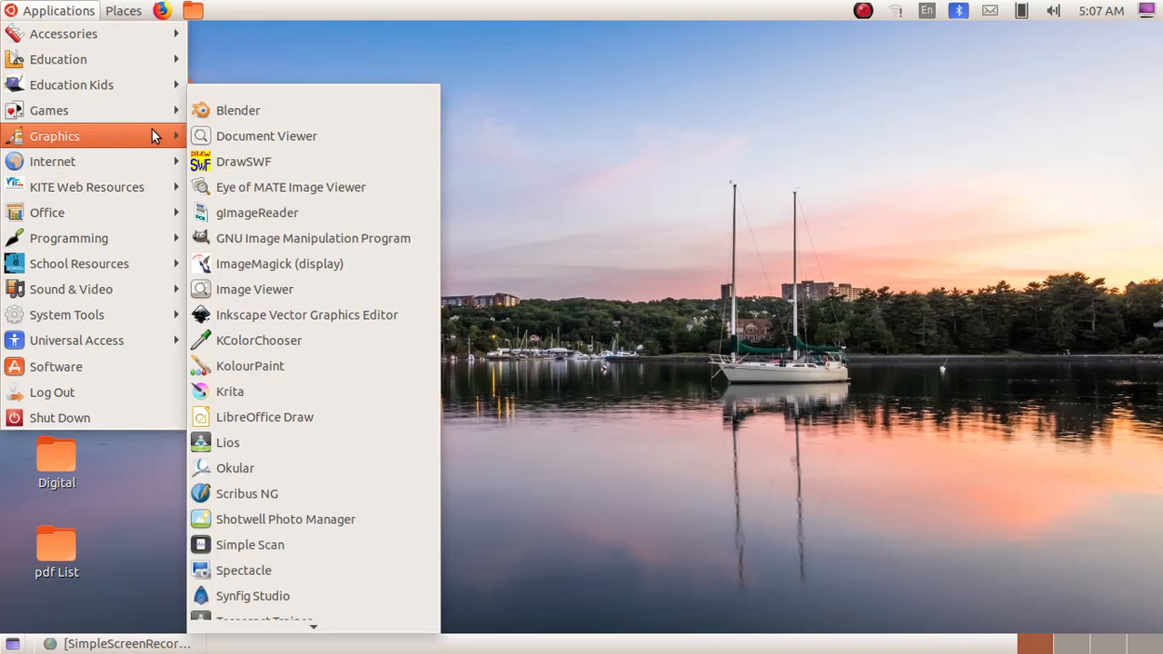
Launch Synfig Studio with a new empty animation.
{"action": "left_click", "coordinate": [253, 596]}
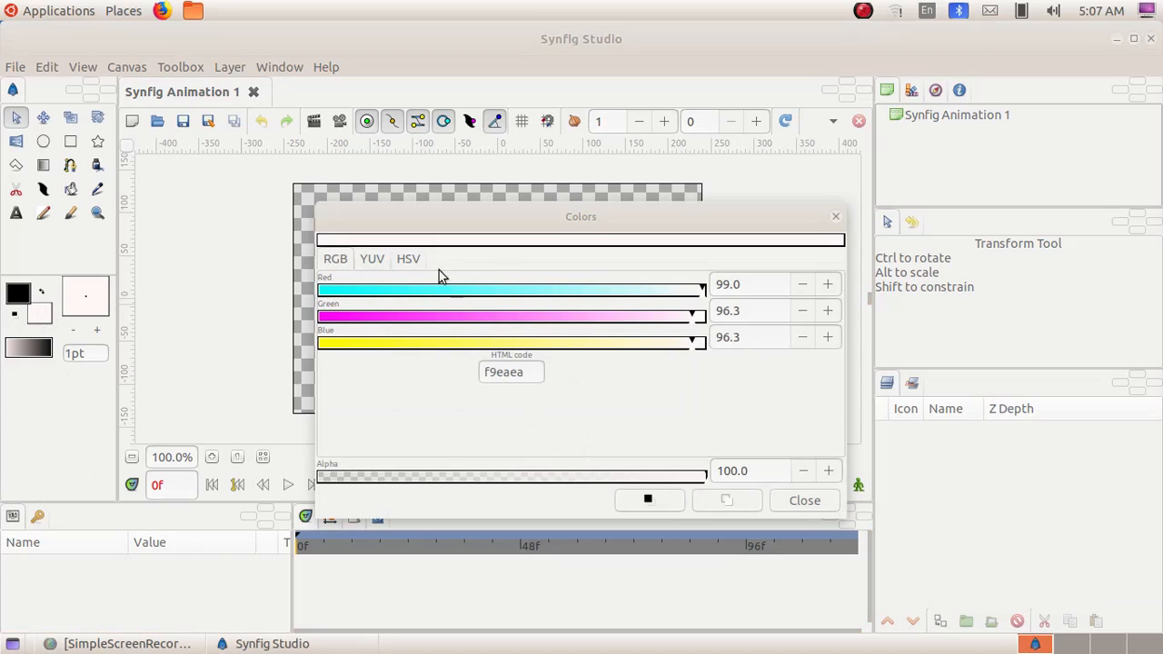
Pick a dark blue-violet (#3B3079) on the HSV hue wheel as the fill colour.
{"action": "left_click", "coordinate": [407, 258]}
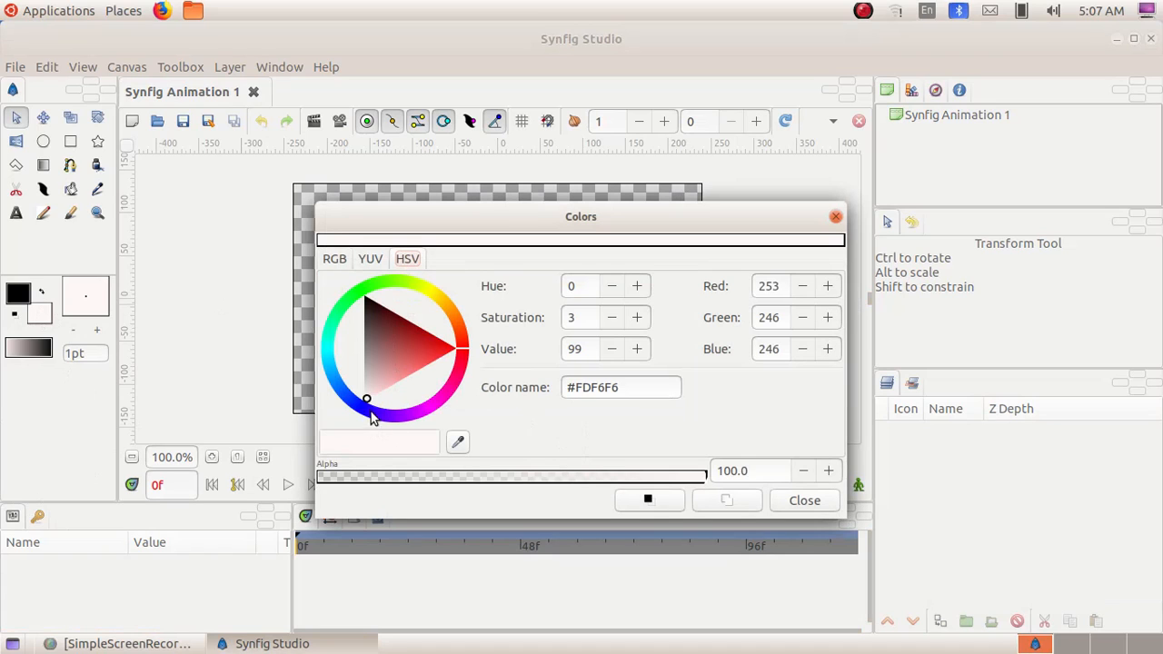
{"action": "left_click_drag", "start_coordinate": [367, 400], "coordinate": [360, 306]}
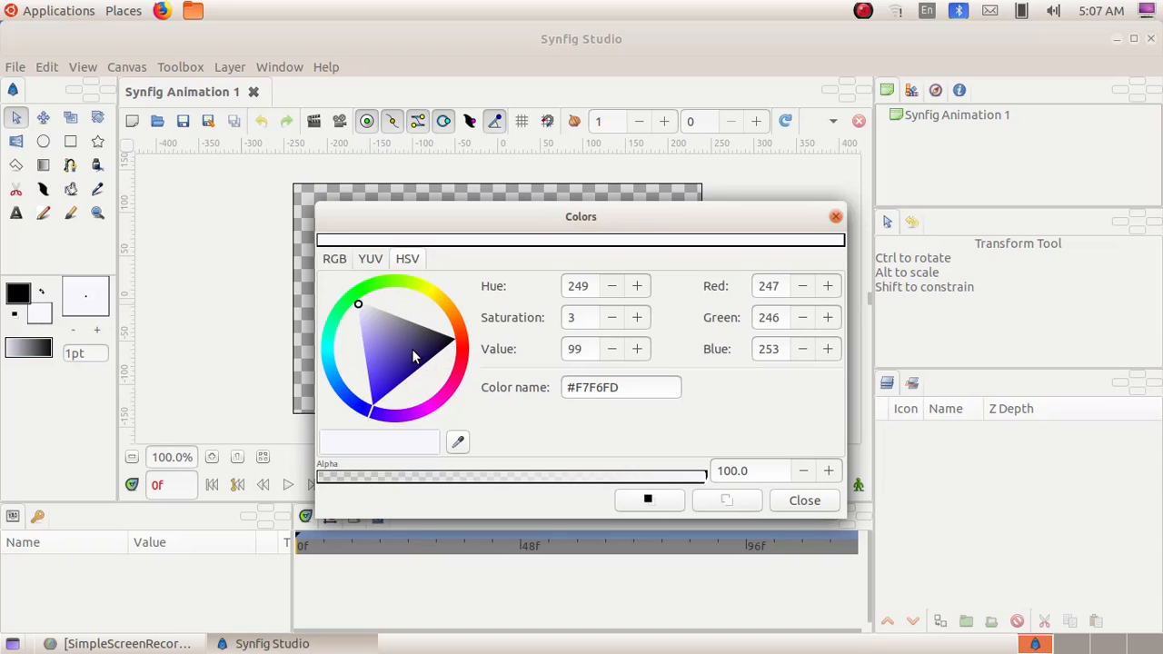
{"action": "left_click", "coordinate": [413, 351]}
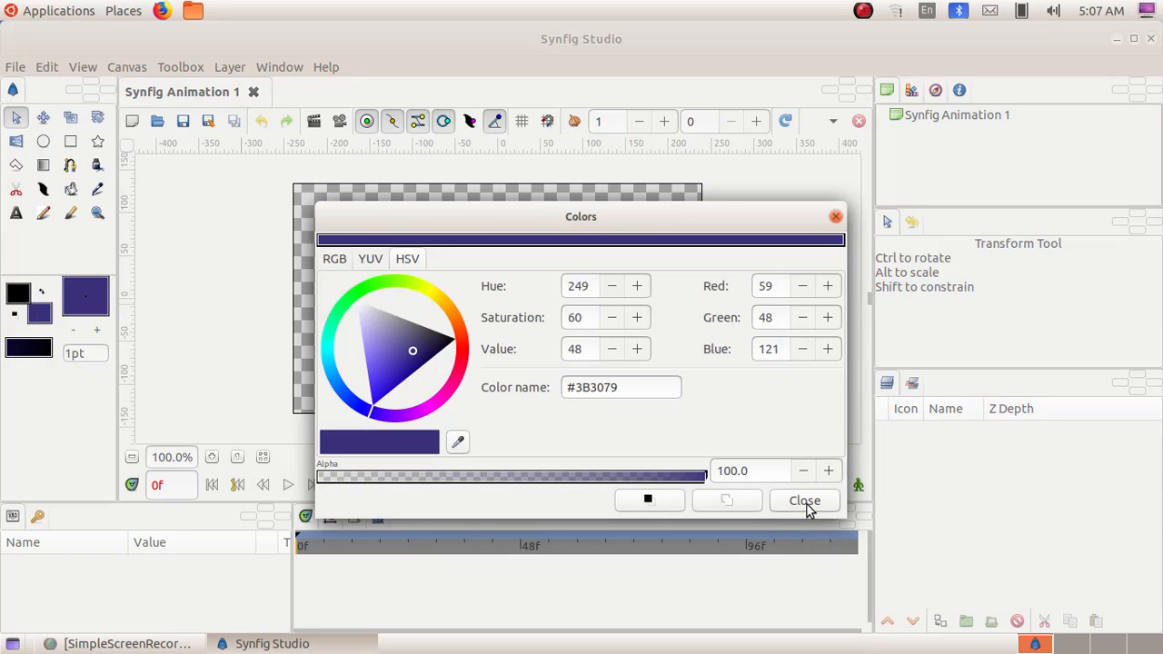
{"action": "left_click", "coordinate": [803, 499]}
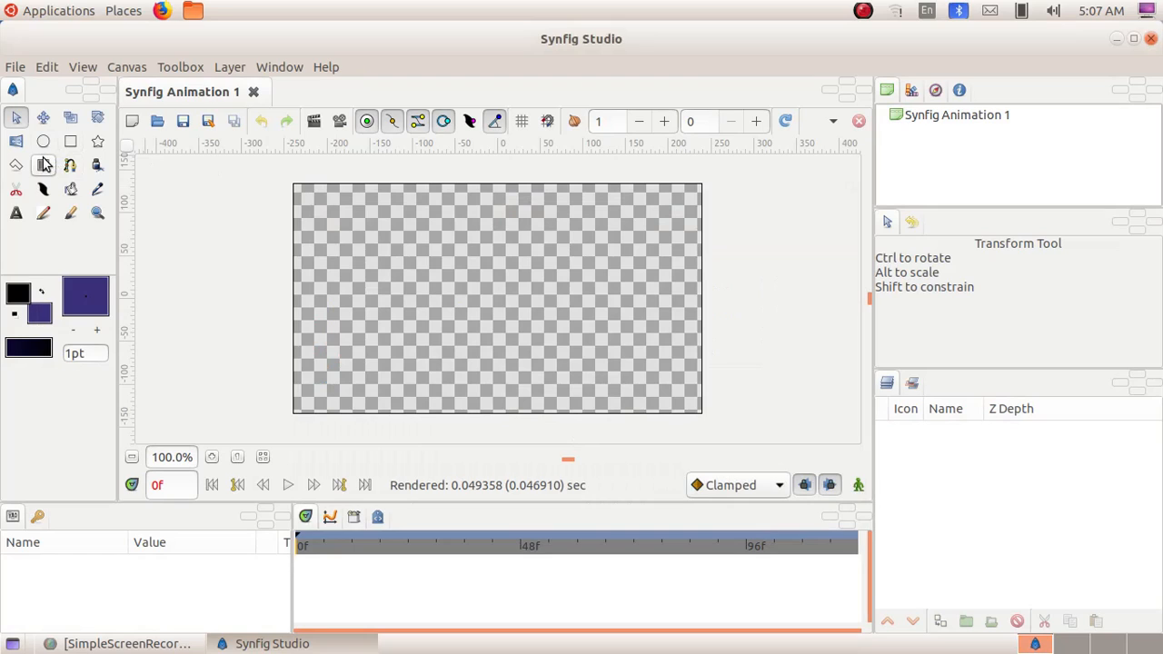
{"action": "mouse_move", "coordinate": [43, 166]}
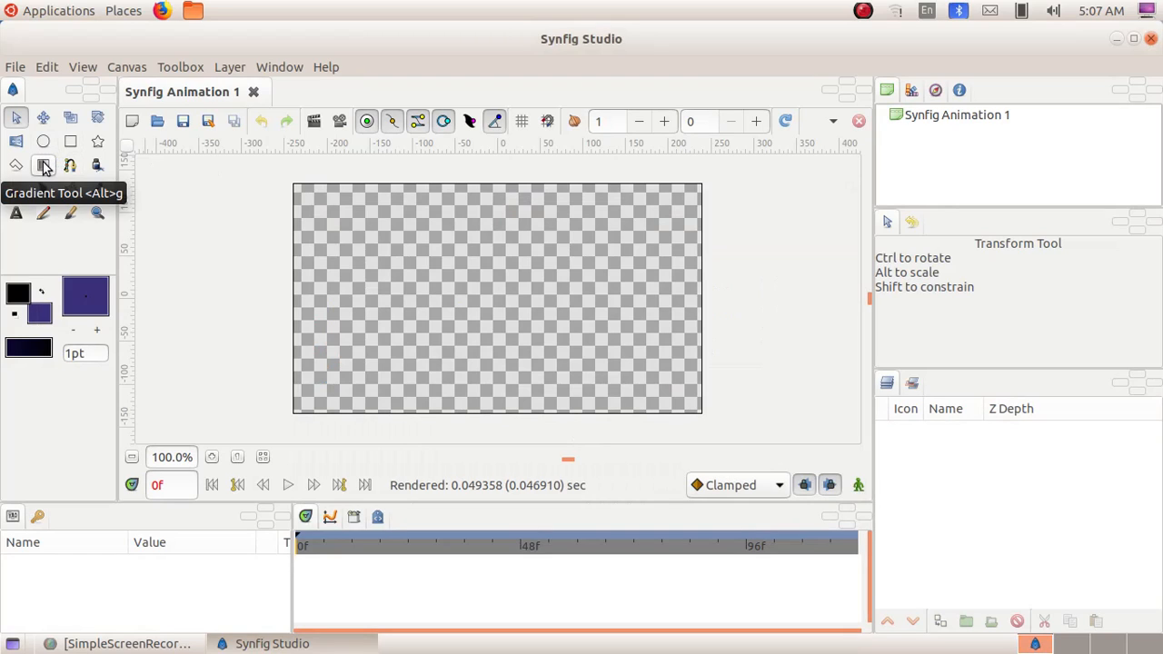
Lay a vertical sky gradient over the canvas, black at the top to dark blue below.
{"action": "left_click", "coordinate": [44, 164]}
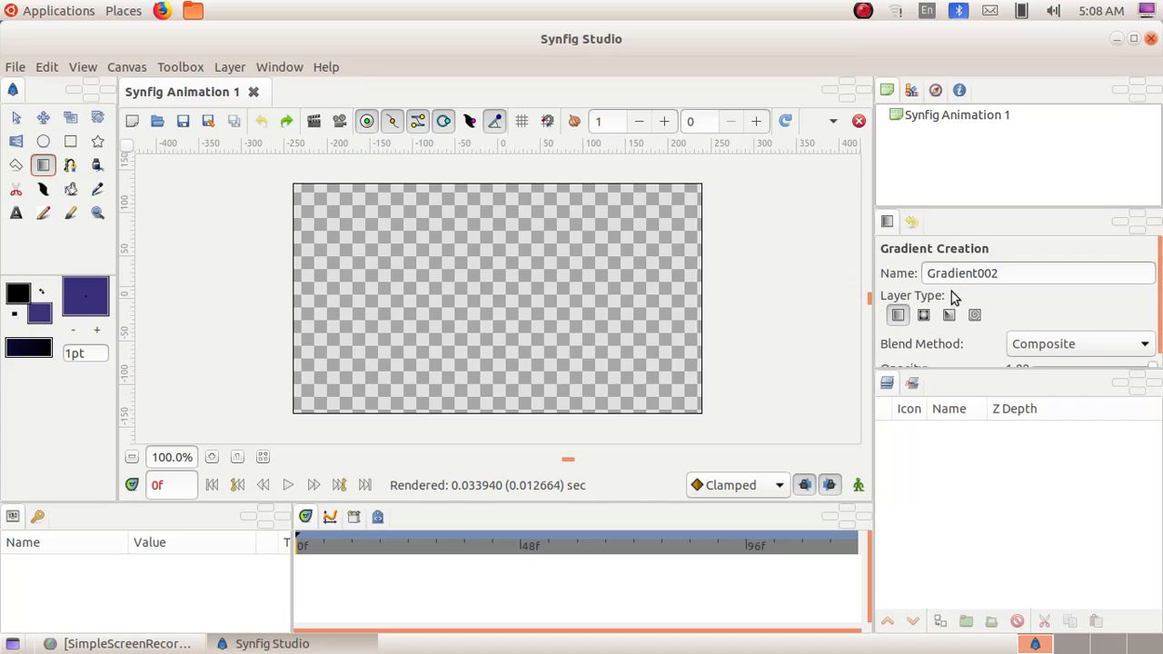
{"action": "mouse_move", "coordinate": [898, 316]}
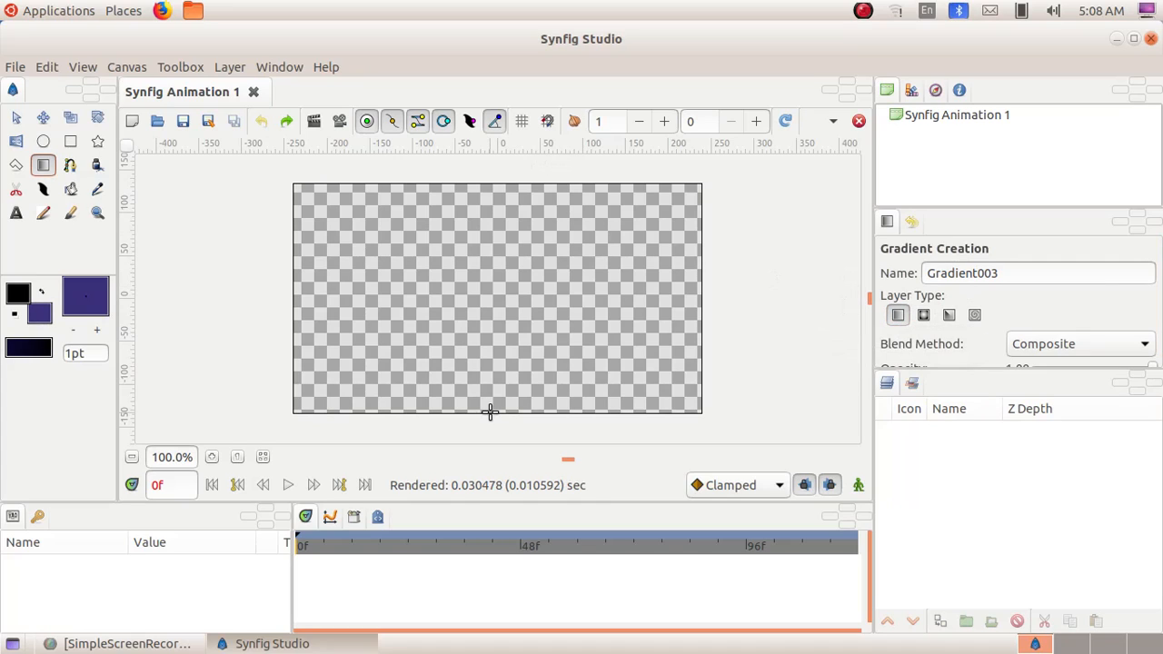
{"action": "left_click_drag", "start_coordinate": [488, 211], "coordinate": [490, 410]}
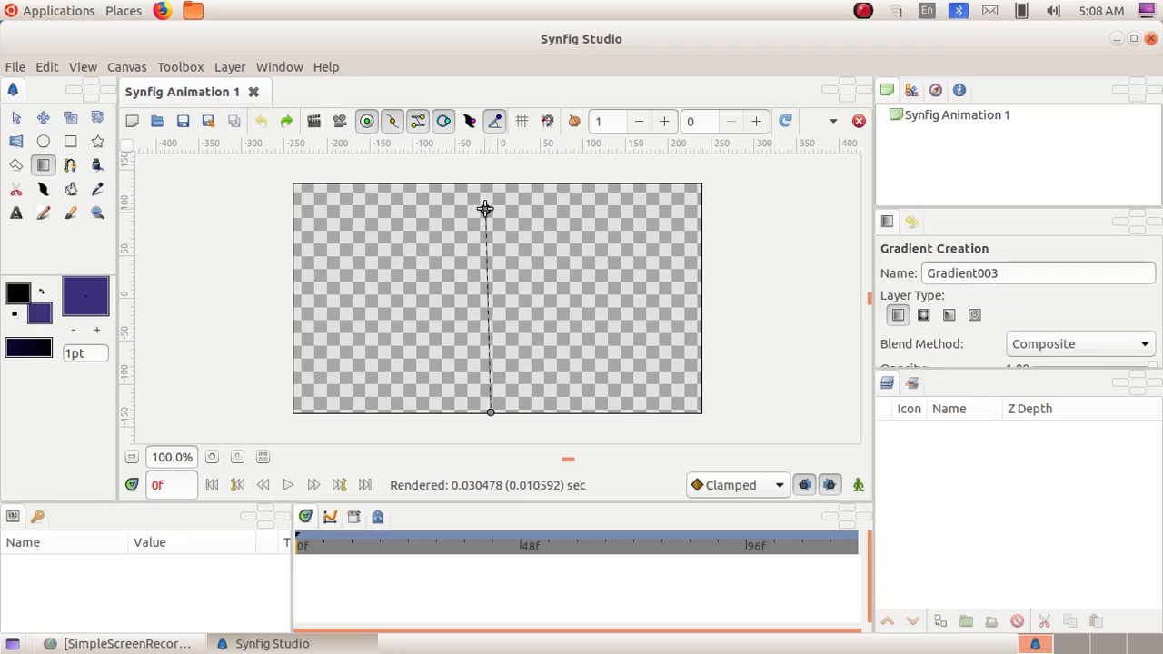
{"action": "left_click_drag", "start_coordinate": [491, 209], "coordinate": [491, 411]}
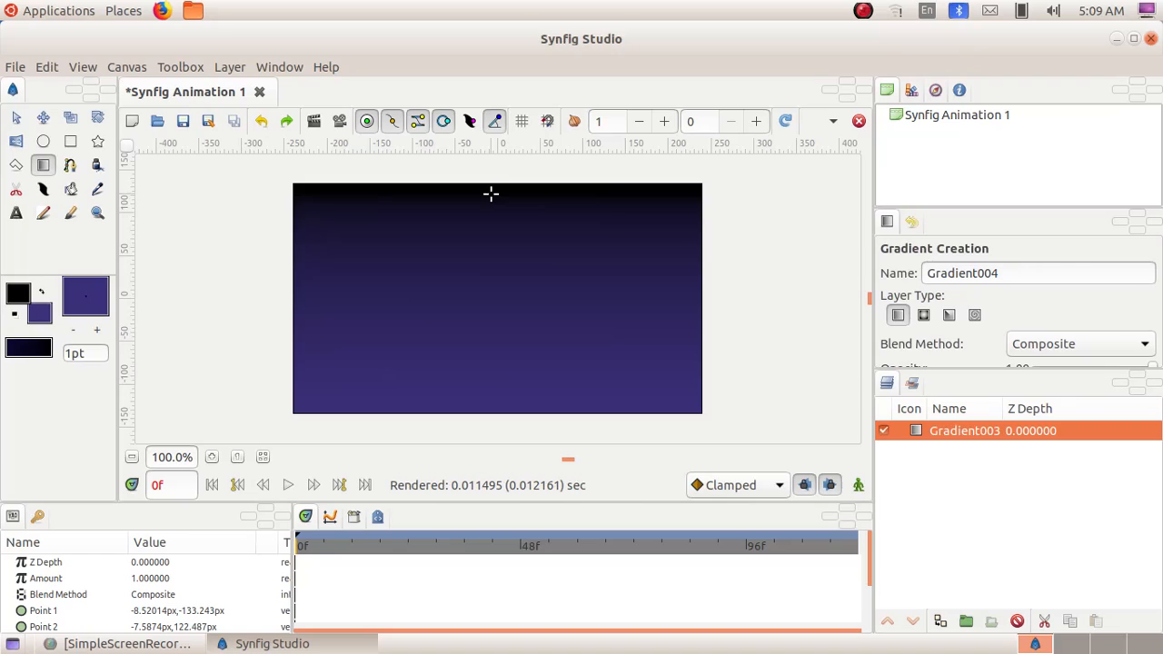
{"action": "mouse_move", "coordinate": [586, 287]}
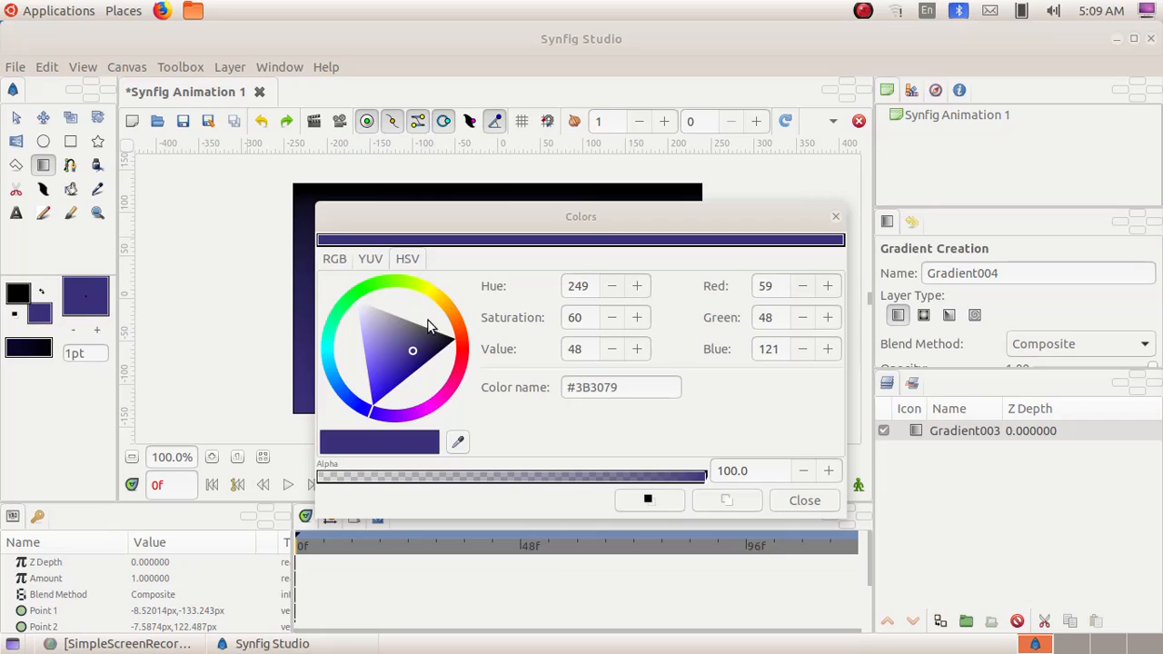
Change the fill colour to orange (#E25B21) for the sun.
{"action": "left_click", "coordinate": [431, 336]}
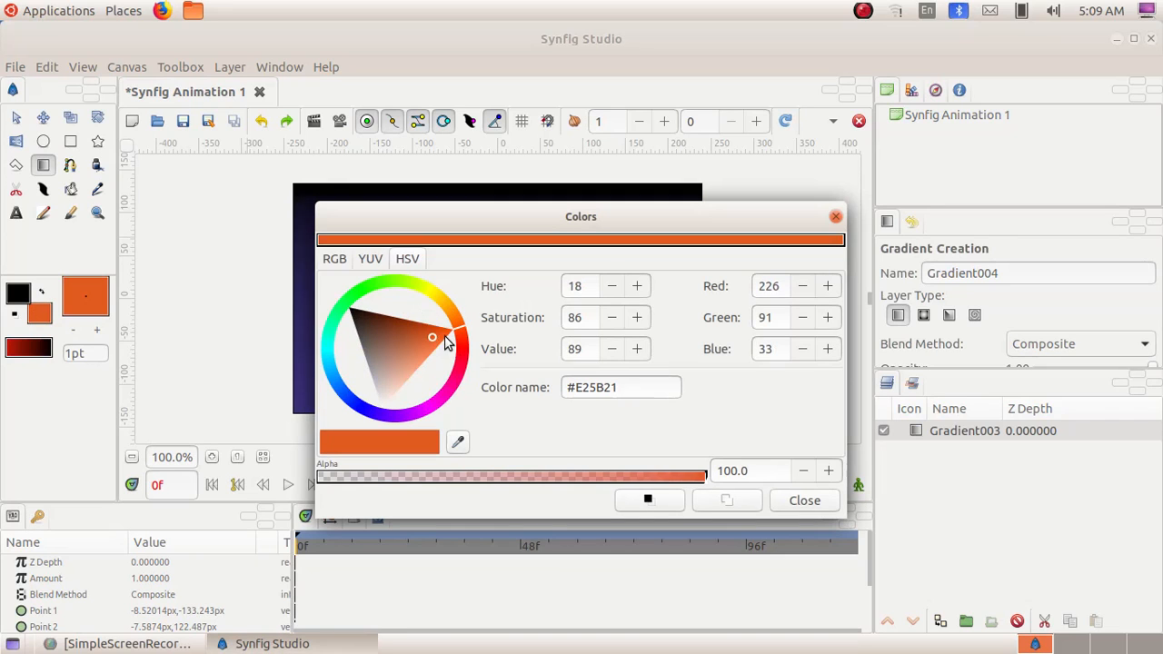
{"action": "mouse_move", "coordinate": [803, 502]}
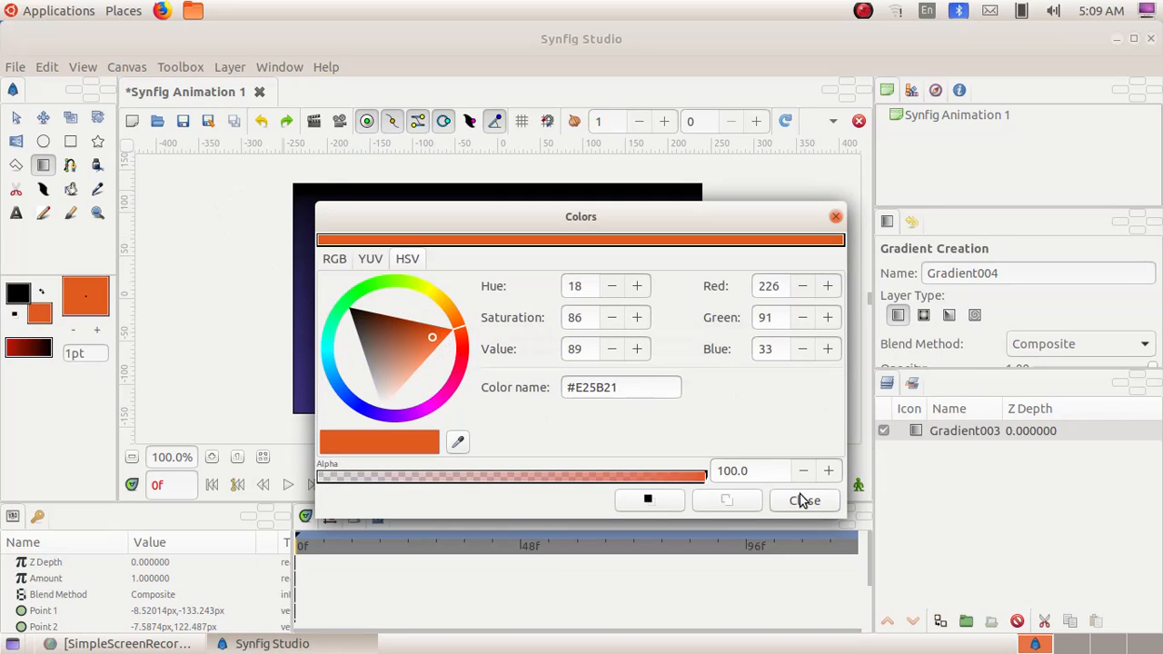
{"action": "left_click", "coordinate": [805, 500]}
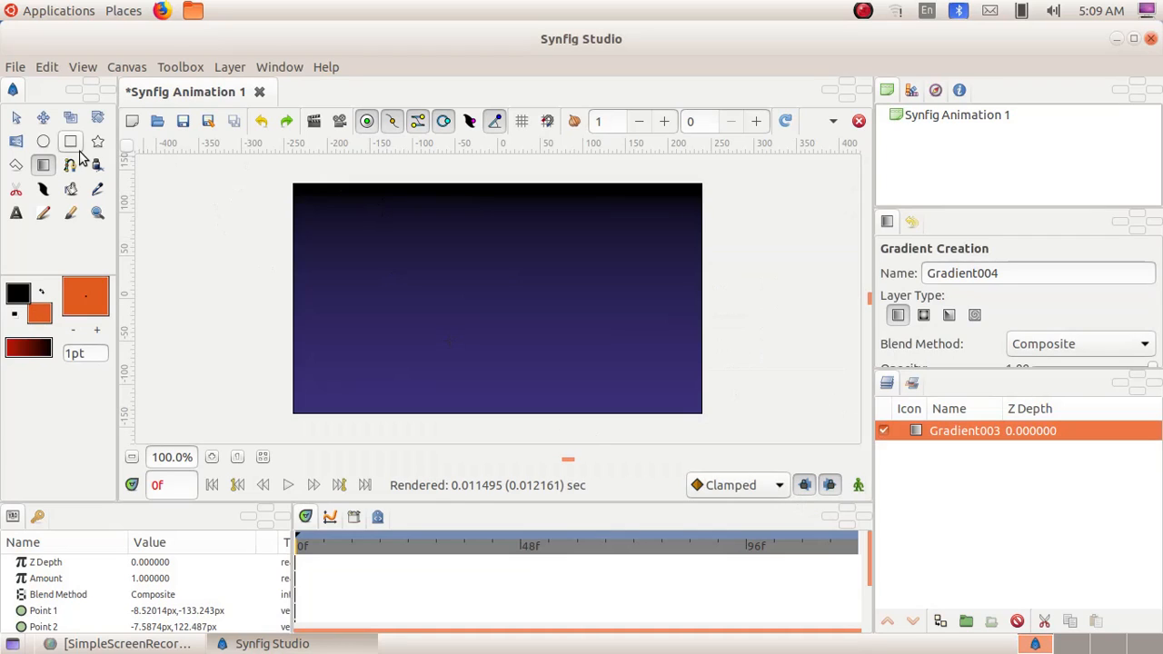
Draw an orange sun circle low on the right of the sky and show the Keyframes panel.
{"action": "left_click", "coordinate": [43, 141]}
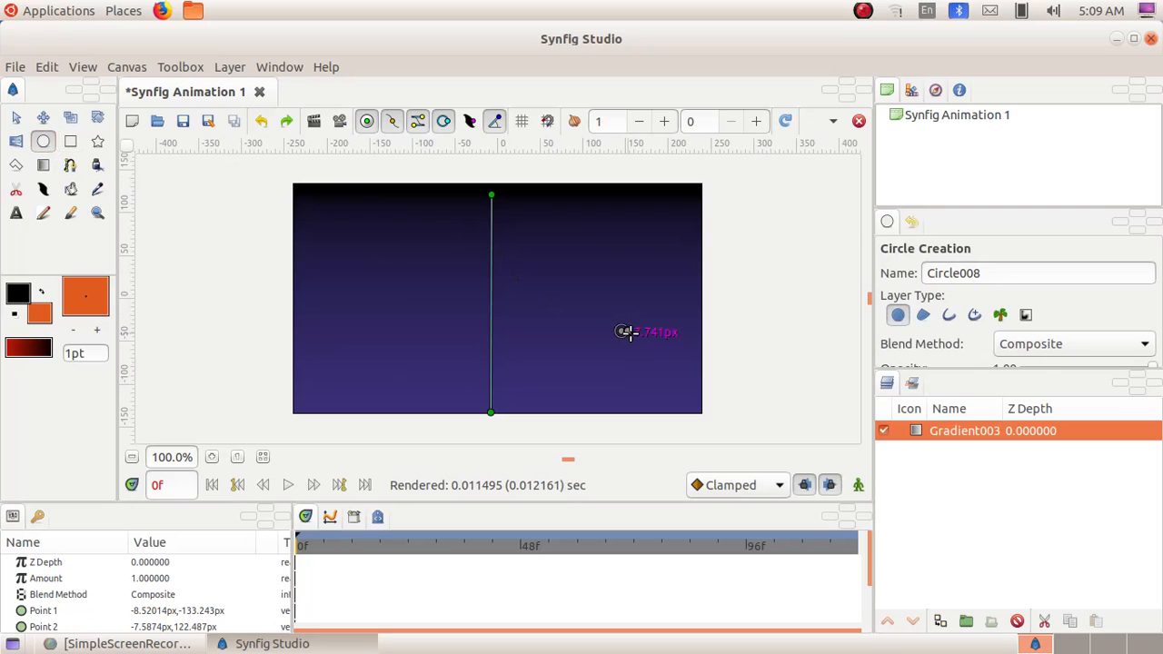
{"action": "left_click_drag", "start_coordinate": [621, 330], "coordinate": [651, 345]}
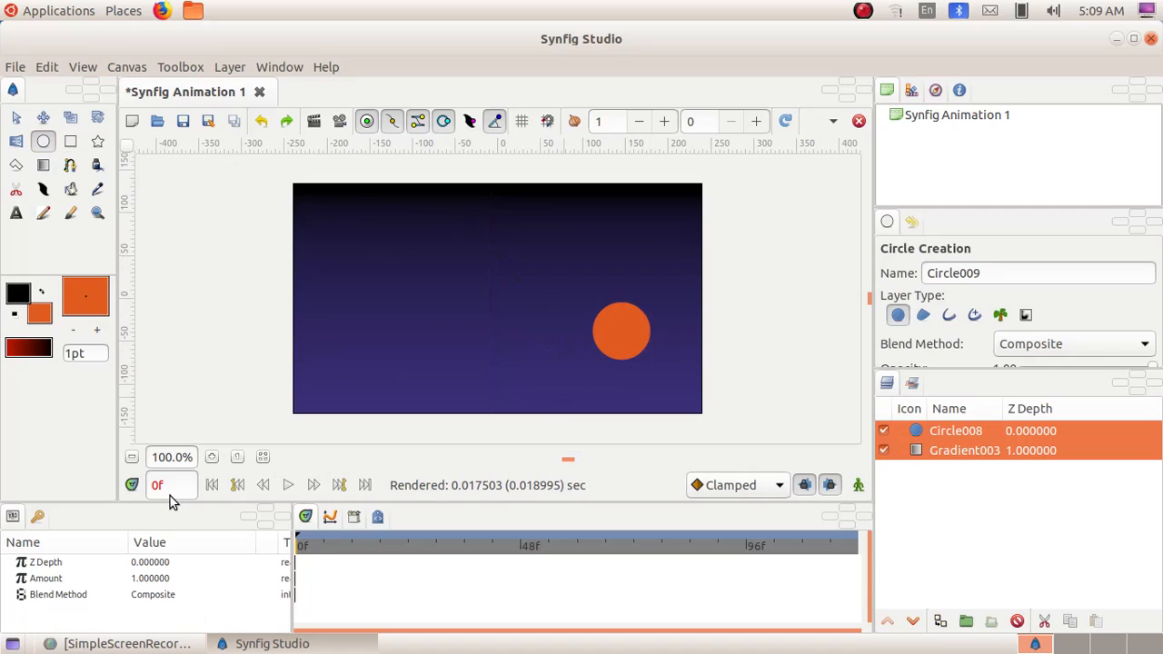
{"action": "left_click", "coordinate": [167, 485]}
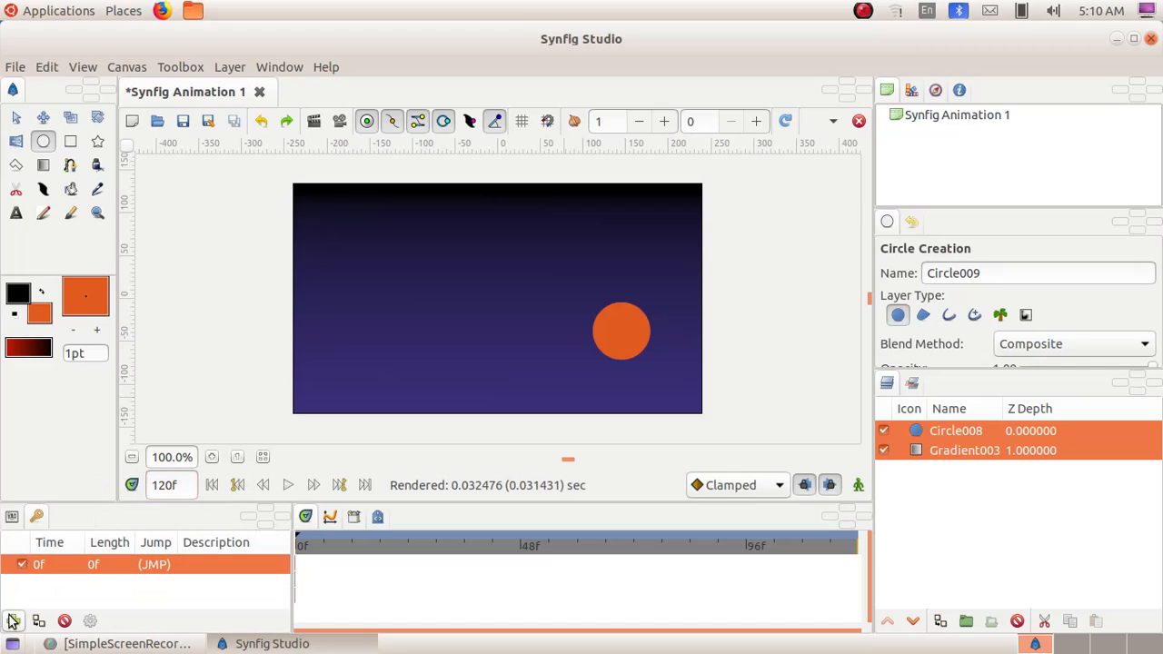
Add a second keyframe at frame 120.
{"action": "left_click", "coordinate": [13, 621]}
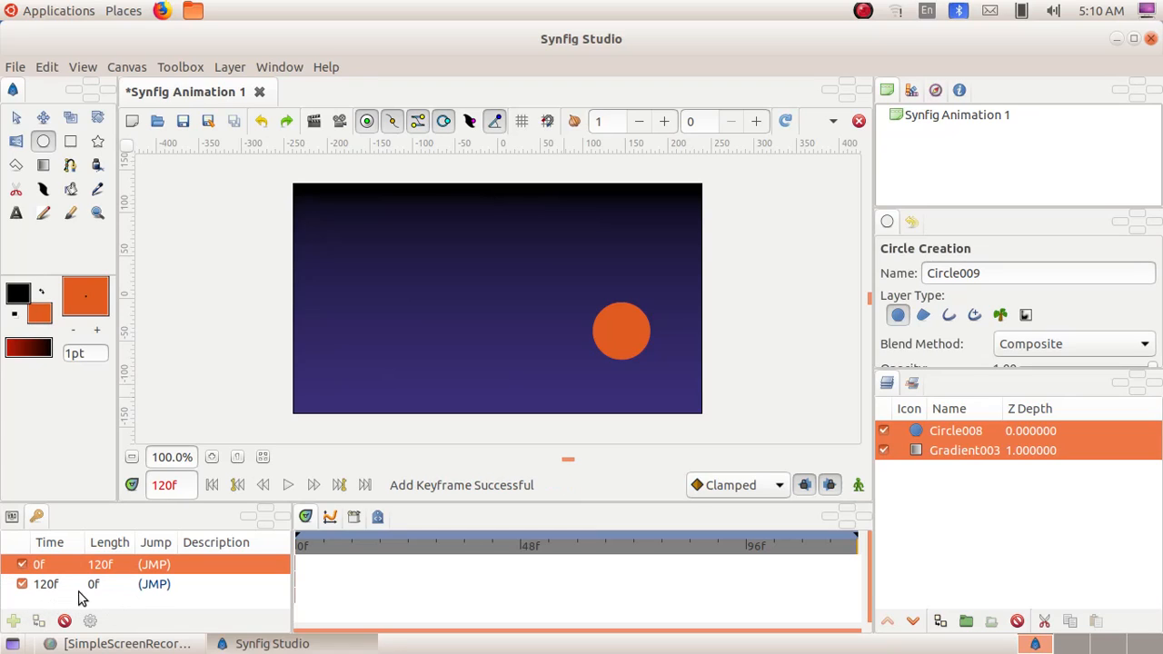
{"action": "mouse_move", "coordinate": [114, 603]}
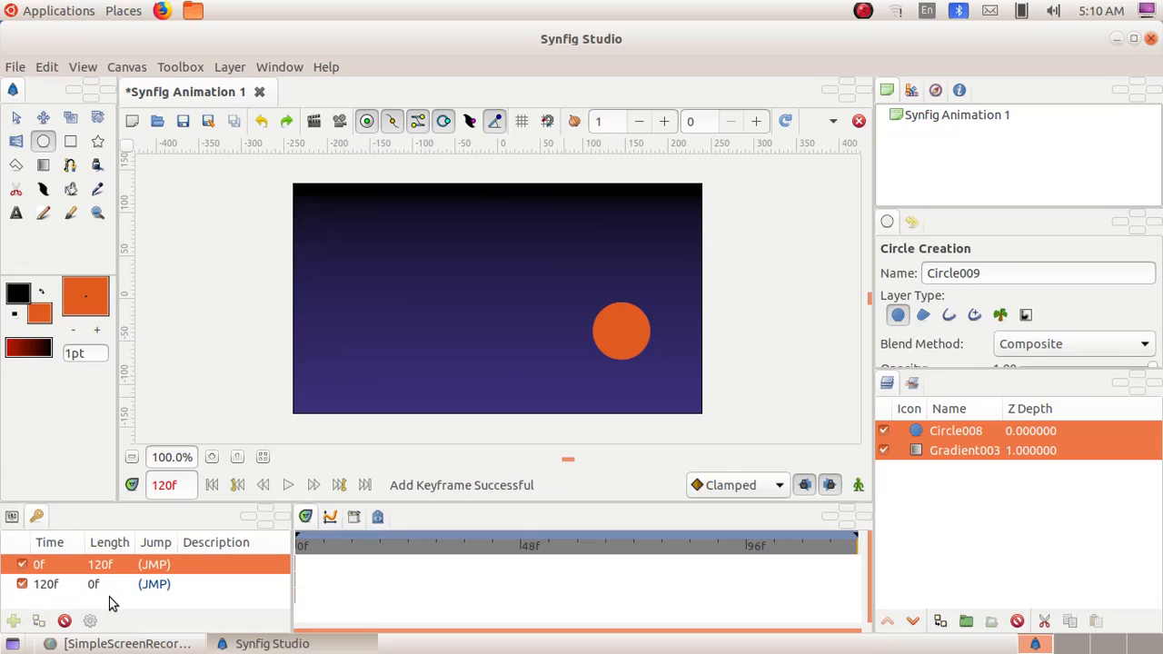
{"action": "mouse_move", "coordinate": [860, 483]}
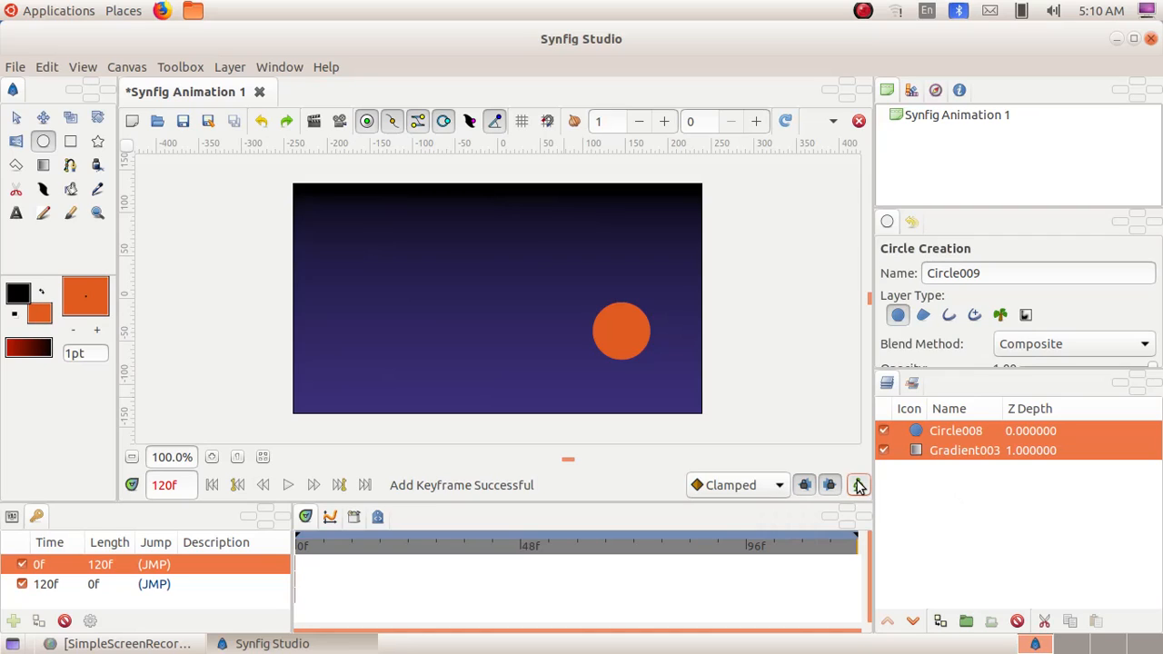
Turn on animation mode and move the sun to the top right of the sky at frame 120.
{"action": "left_click", "coordinate": [858, 485]}
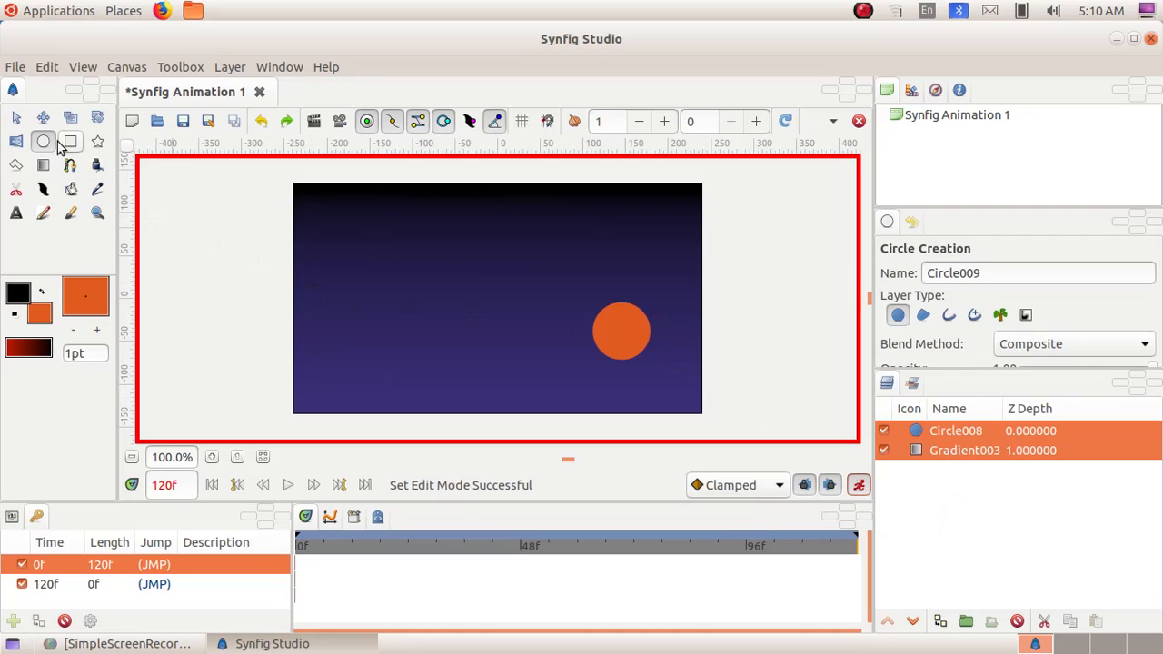
{"action": "left_click", "coordinate": [15, 116]}
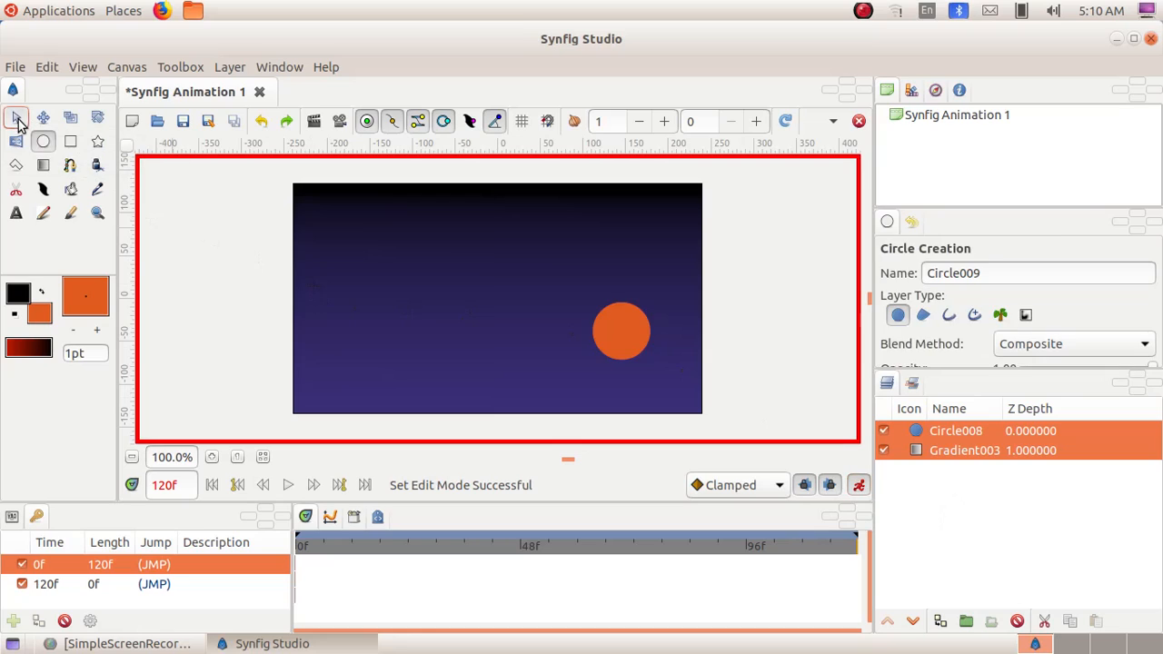
{"action": "left_click", "coordinate": [14, 117]}
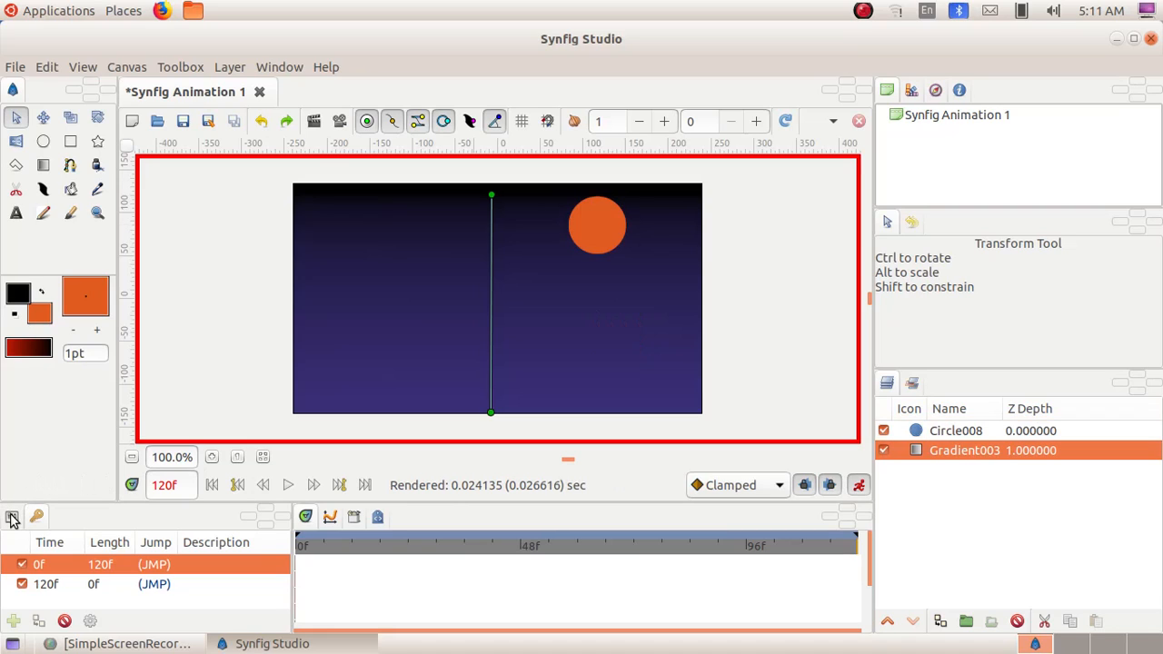
{"action": "left_click", "coordinate": [12, 516]}
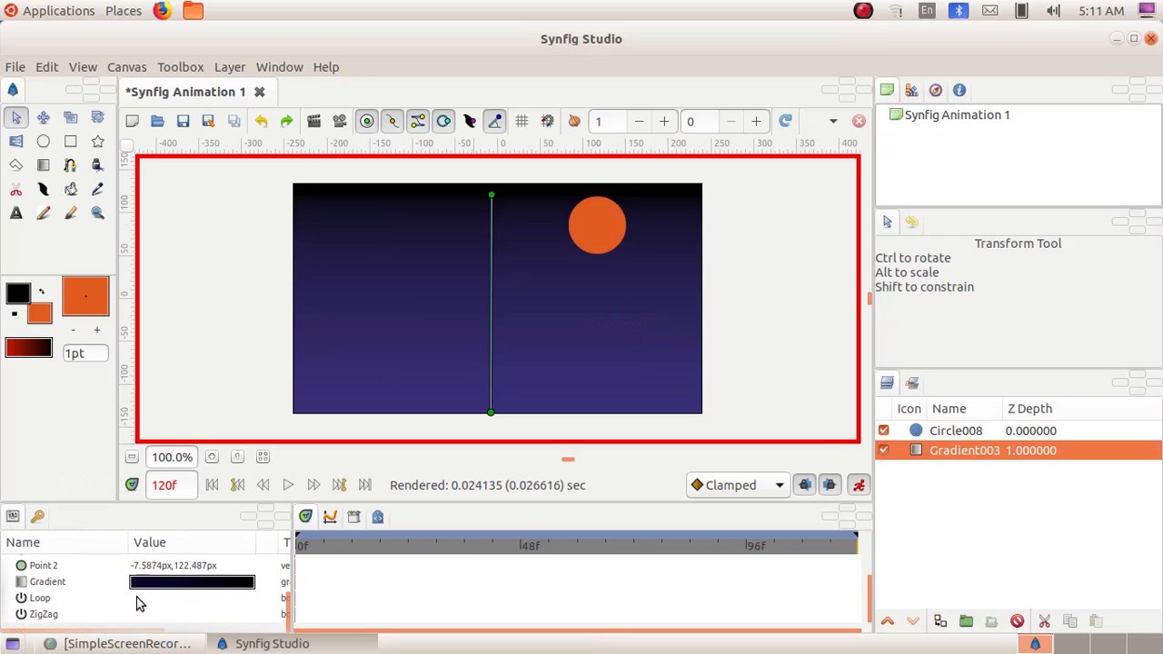
{"action": "mouse_move", "coordinate": [193, 583]}
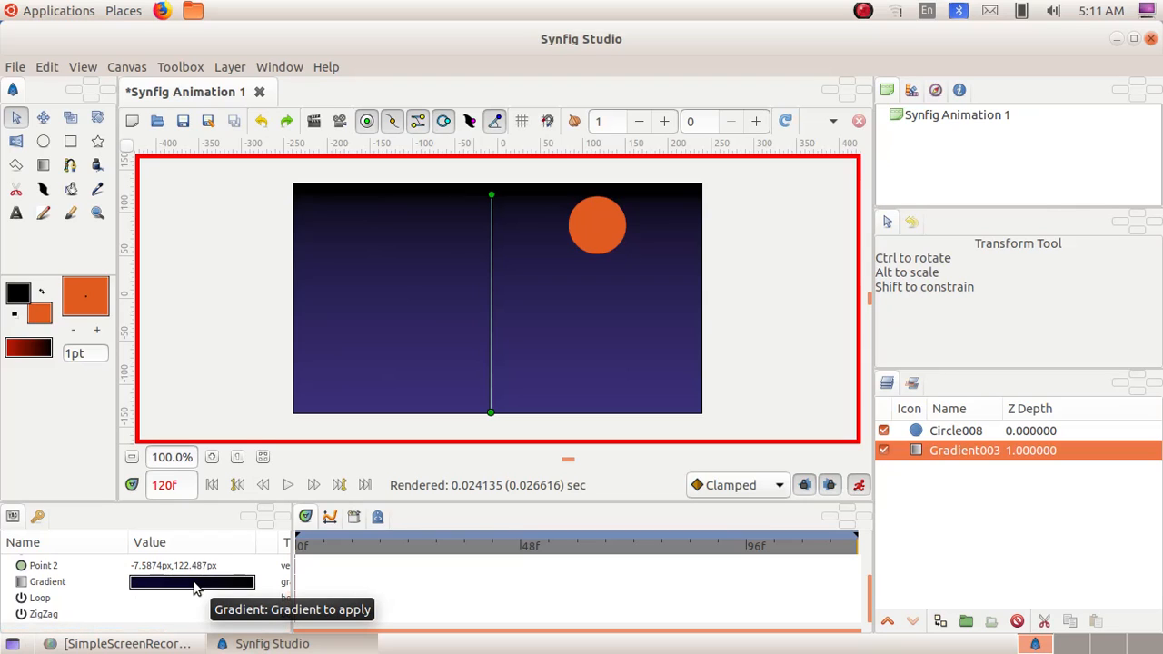
Change the sky gradient's dark blue stop to yellow at frame 120 via the HSV wheel.
{"action": "double_click", "coordinate": [189, 582]}
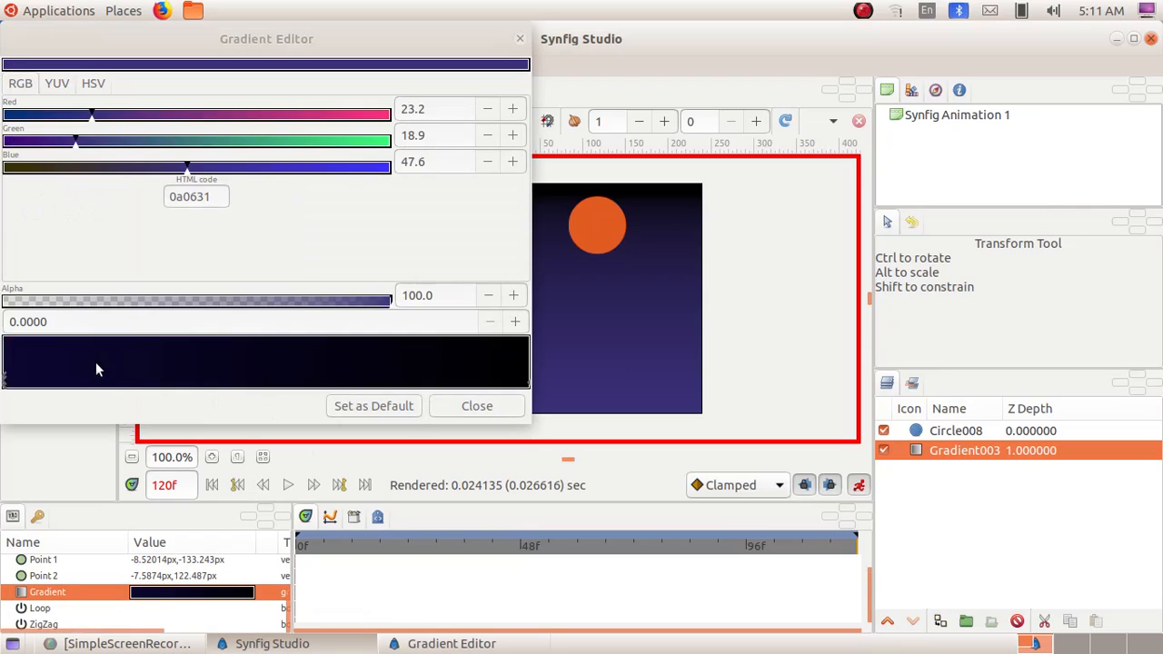
{"action": "mouse_move", "coordinate": [374, 387]}
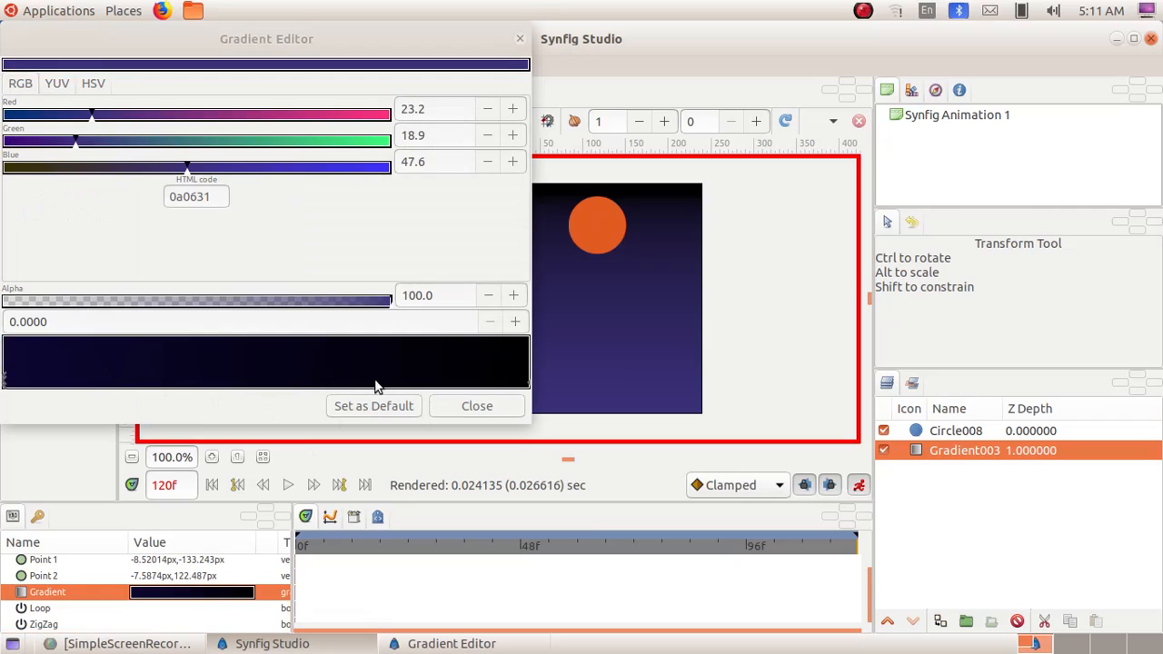
{"action": "mouse_move", "coordinate": [530, 390]}
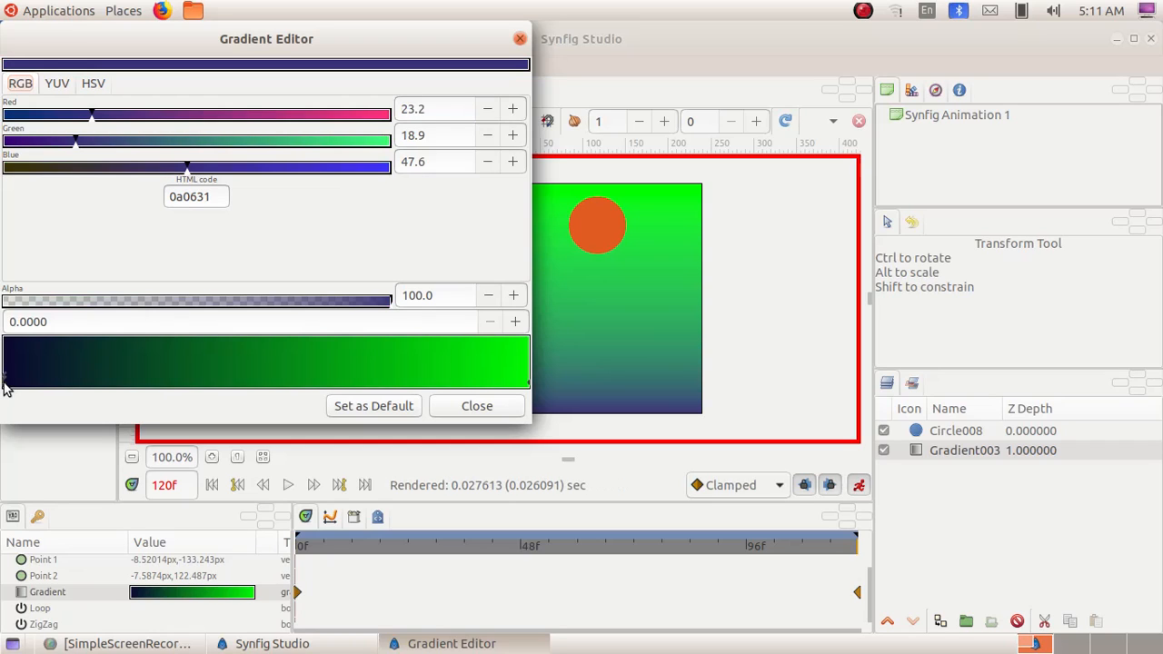
{"action": "mouse_move", "coordinate": [320, 235]}
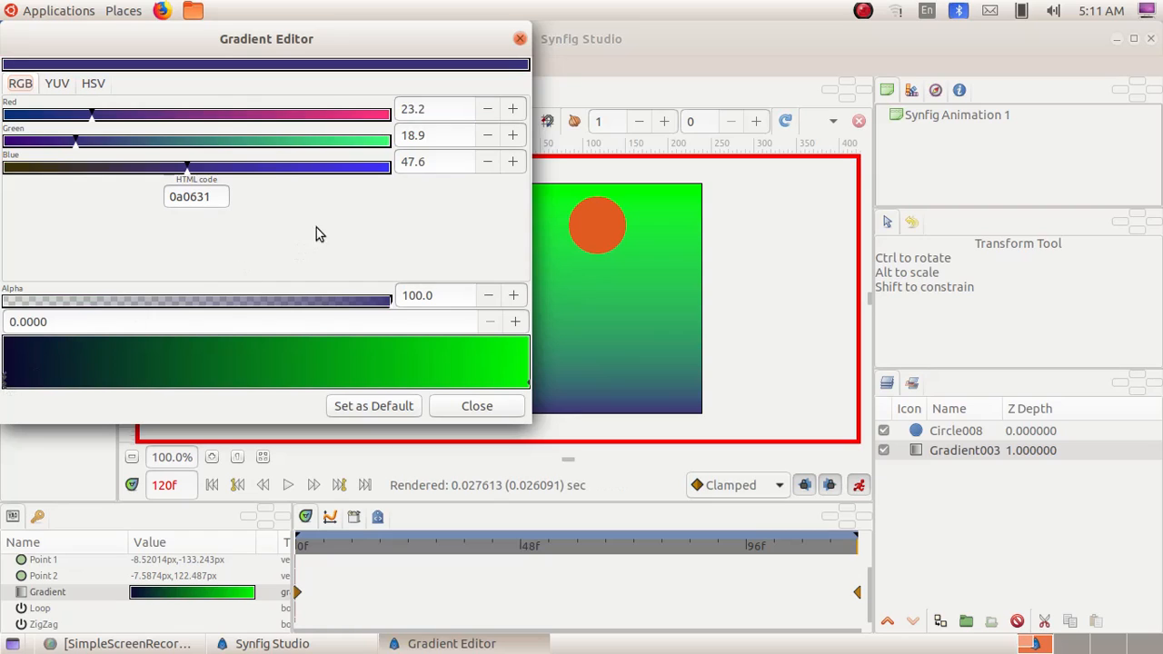
{"action": "left_click", "coordinate": [93, 83]}
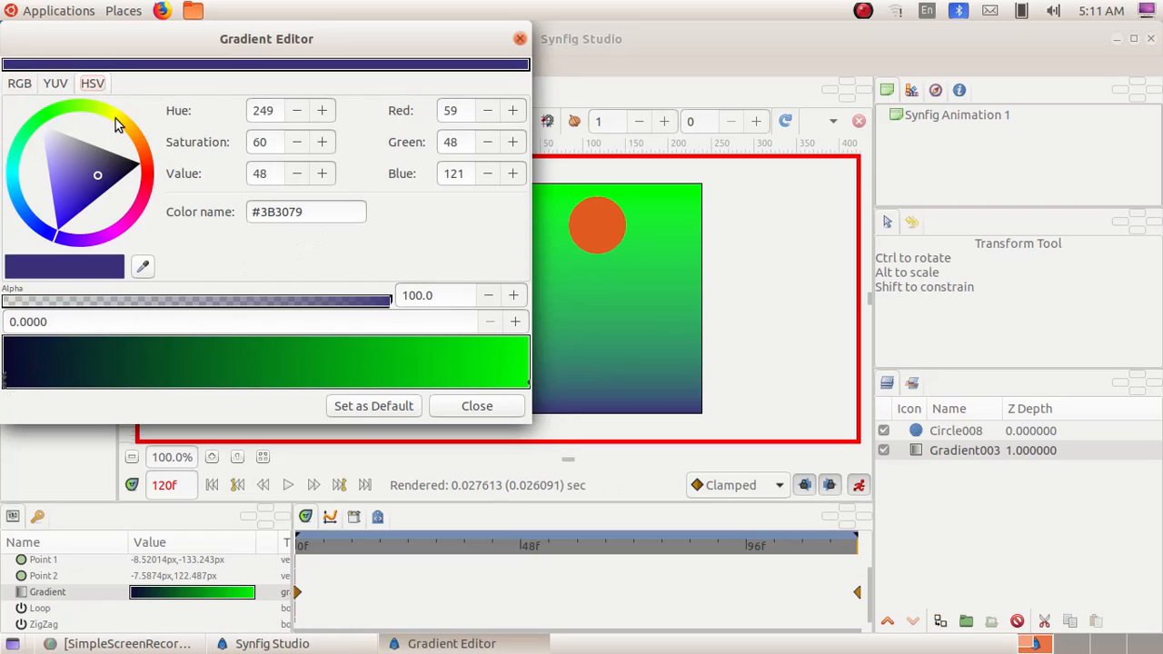
{"action": "left_click", "coordinate": [117, 124]}
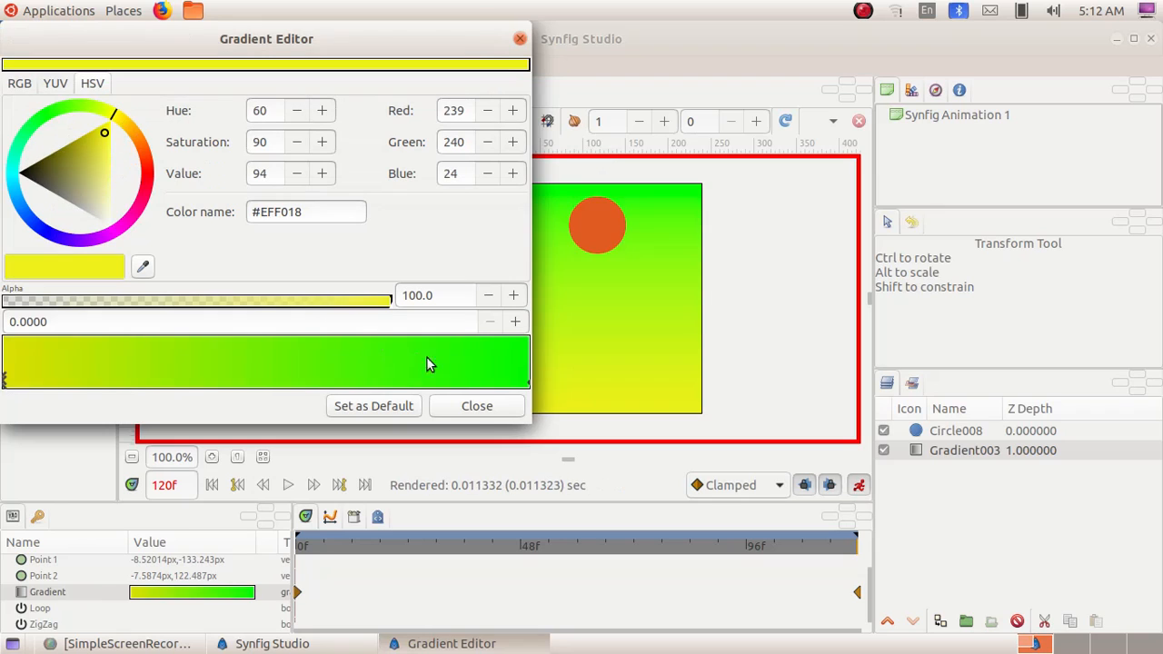
{"action": "left_click", "coordinate": [476, 405]}
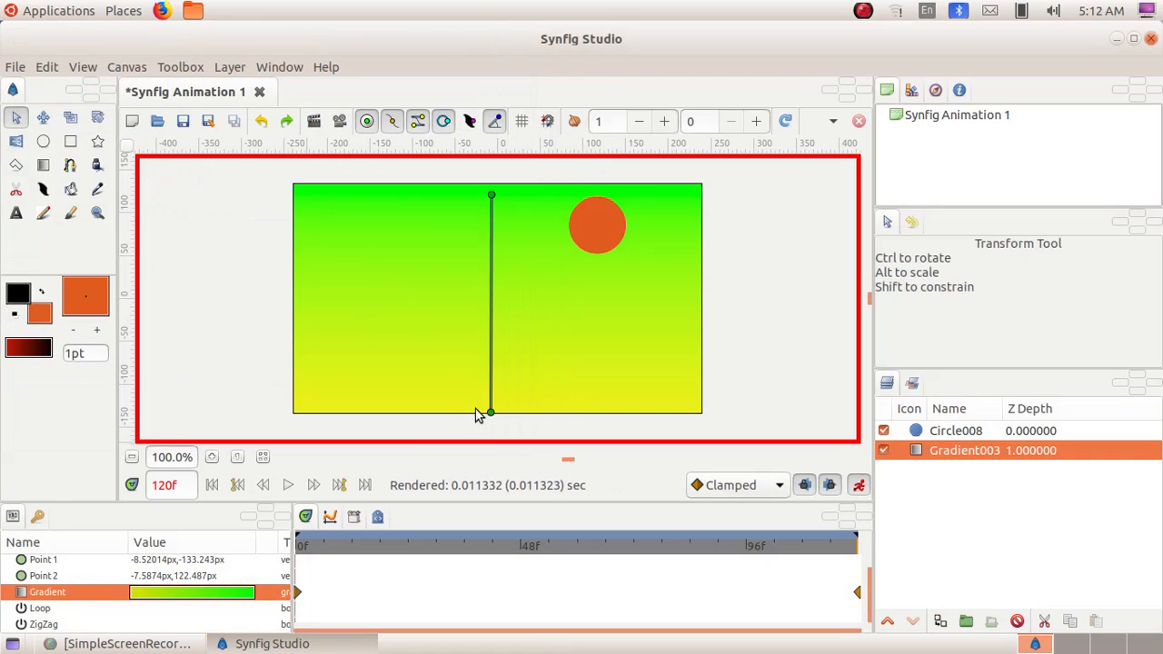
Shift the sun's colour from orange to yellow (#E2C821) at frame 120 and turn off animation mode.
{"action": "left_click", "coordinate": [596, 226]}
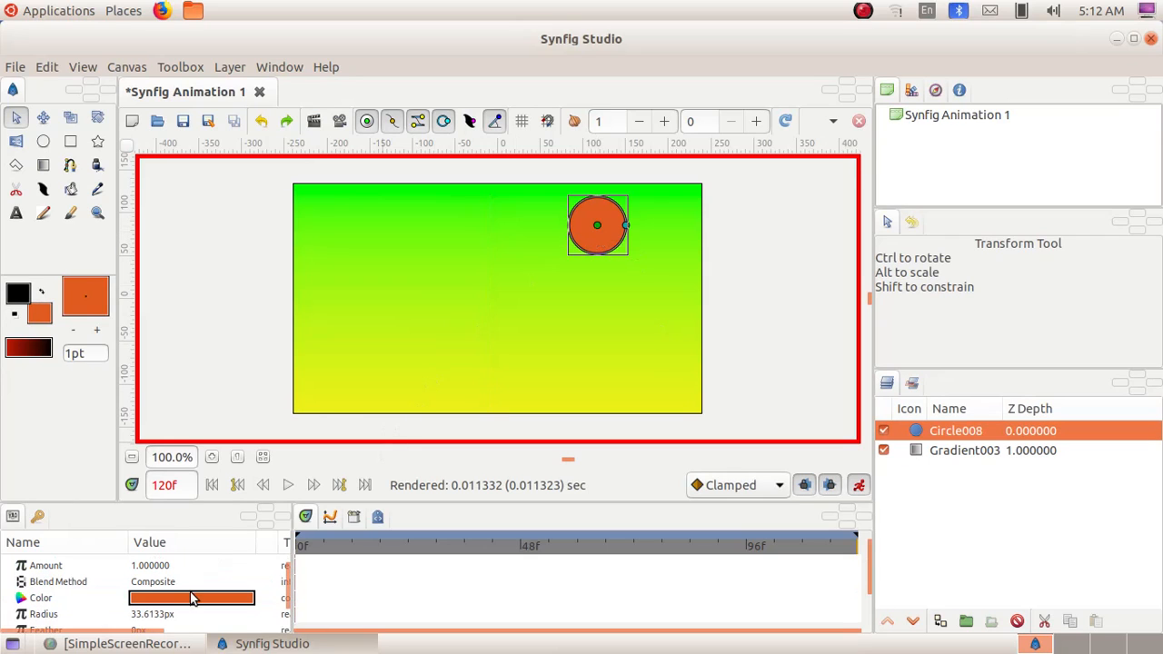
{"action": "double_click", "coordinate": [193, 598]}
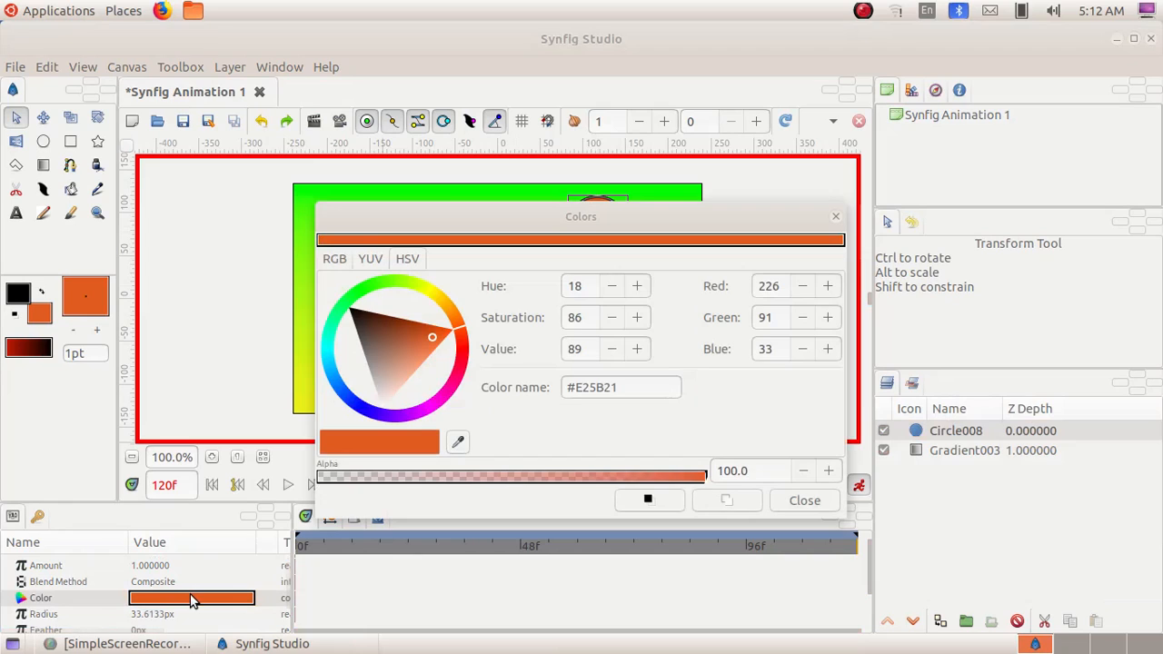
{"action": "left_click_drag", "start_coordinate": [433, 336], "coordinate": [432, 300]}
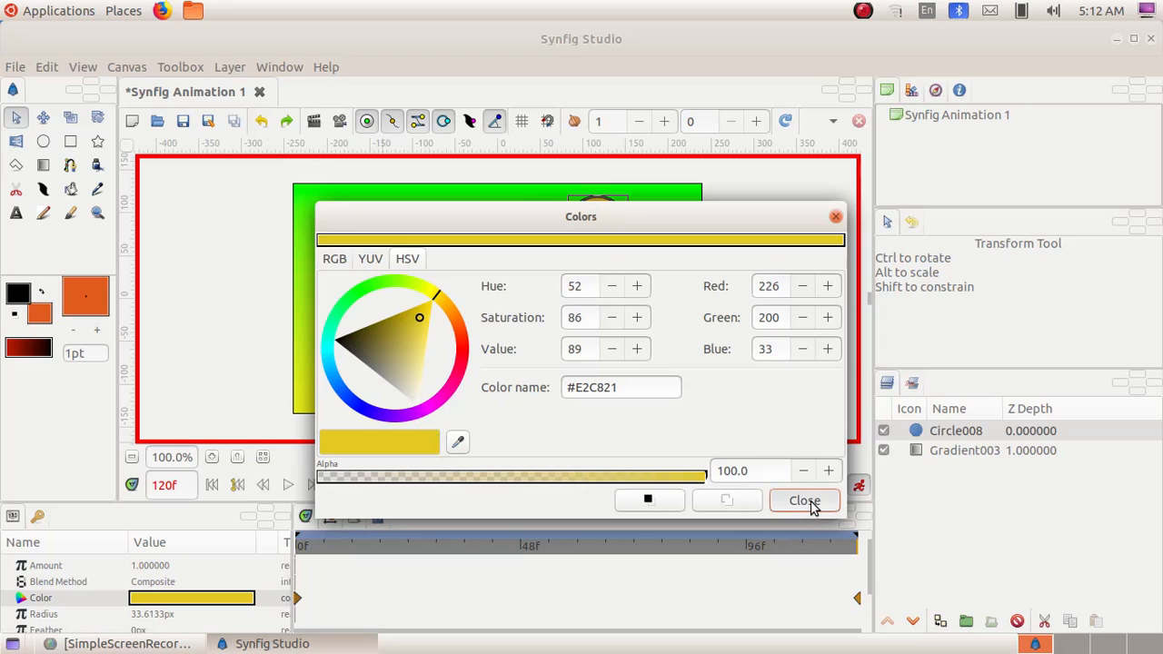
{"action": "left_click", "coordinate": [806, 502]}
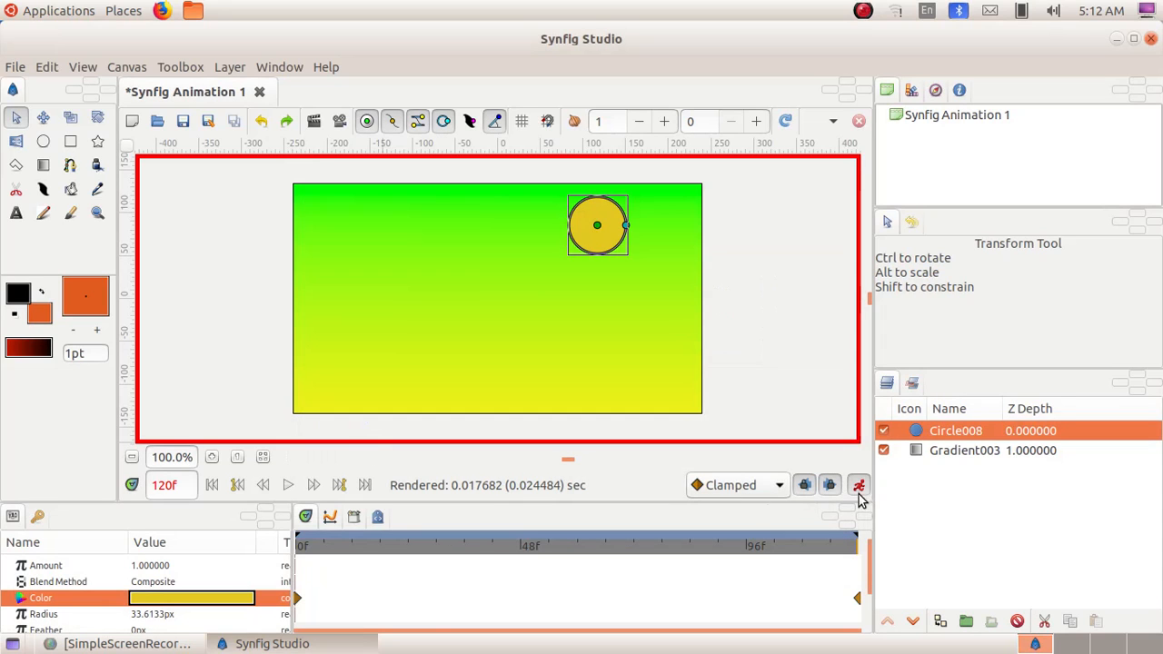
{"action": "mouse_move", "coordinate": [841, 491]}
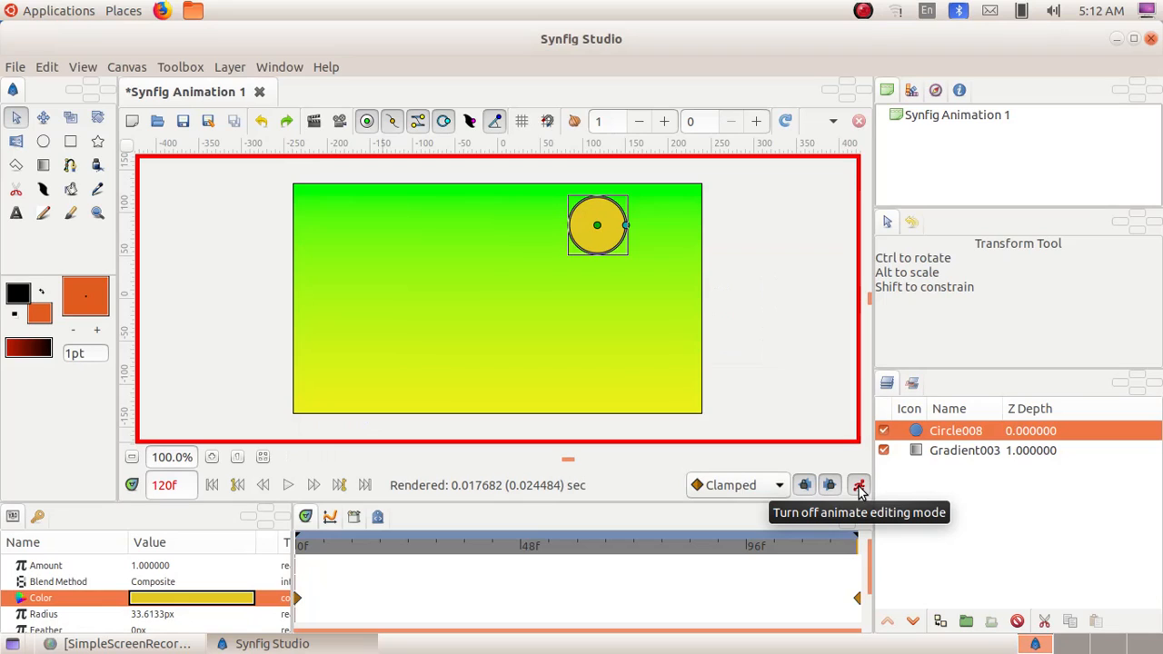
{"action": "left_click", "coordinate": [836, 483]}
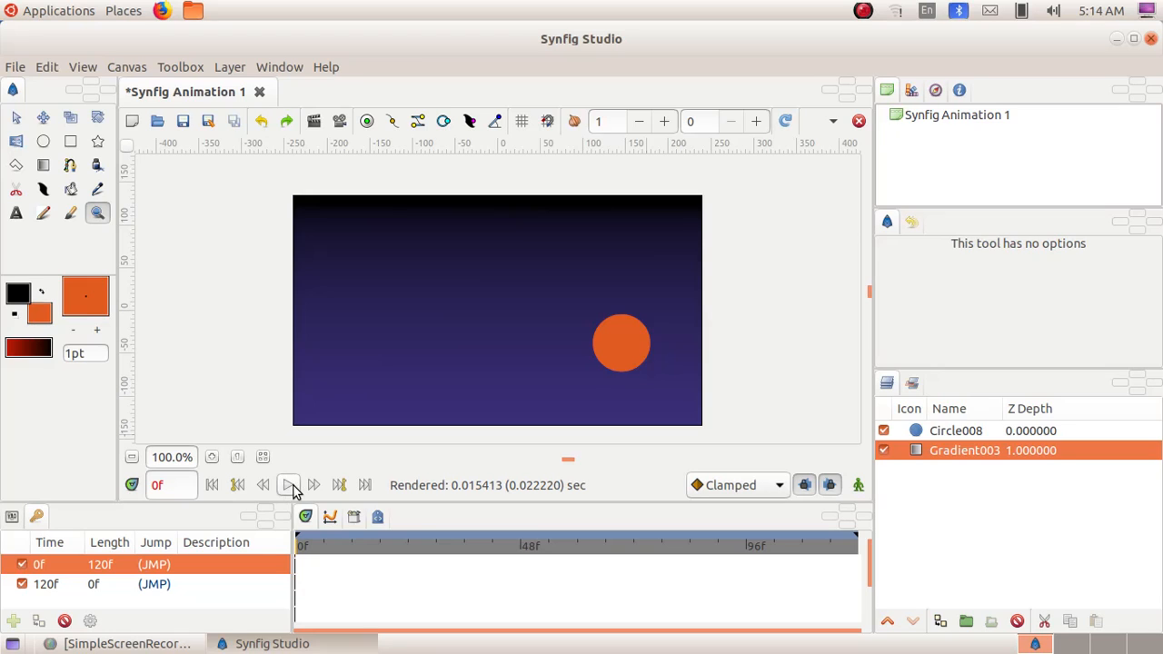
{"action": "mouse_move", "coordinate": [289, 485]}
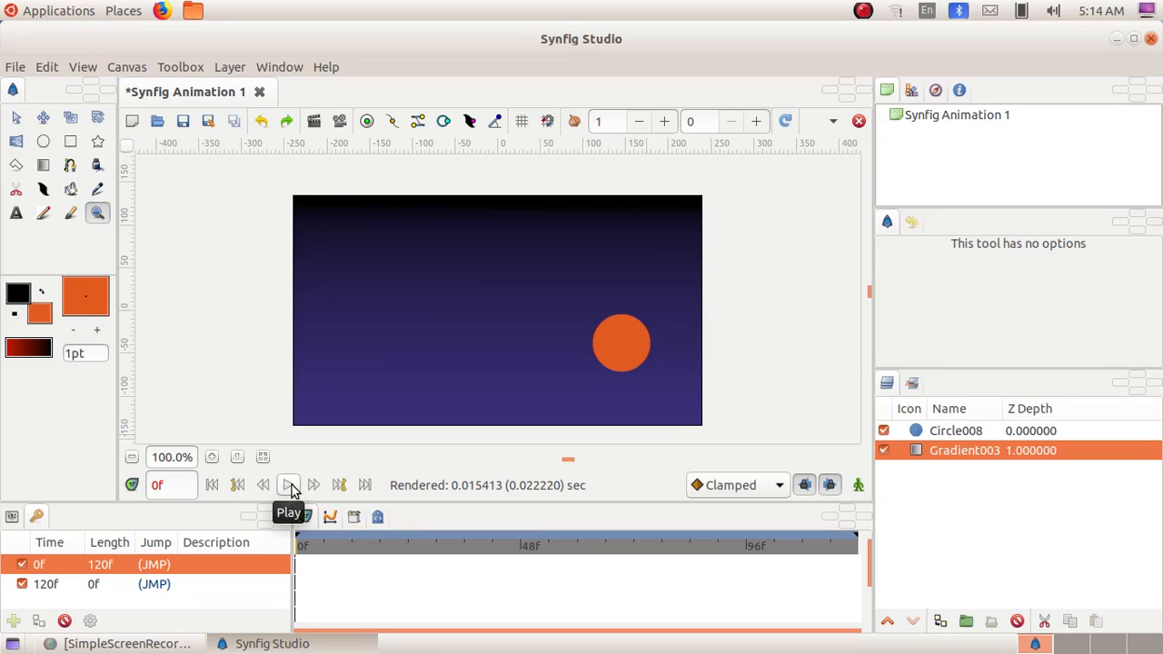
{"action": "left_click", "coordinate": [289, 485]}
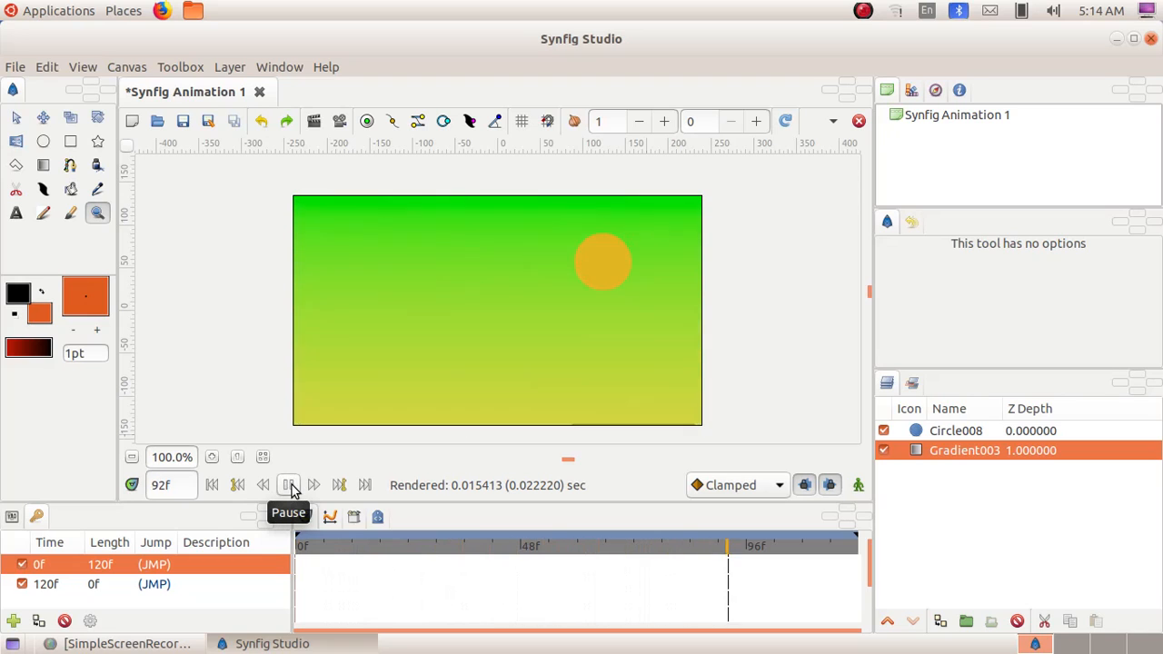
{"action": "left_click", "coordinate": [287, 485]}
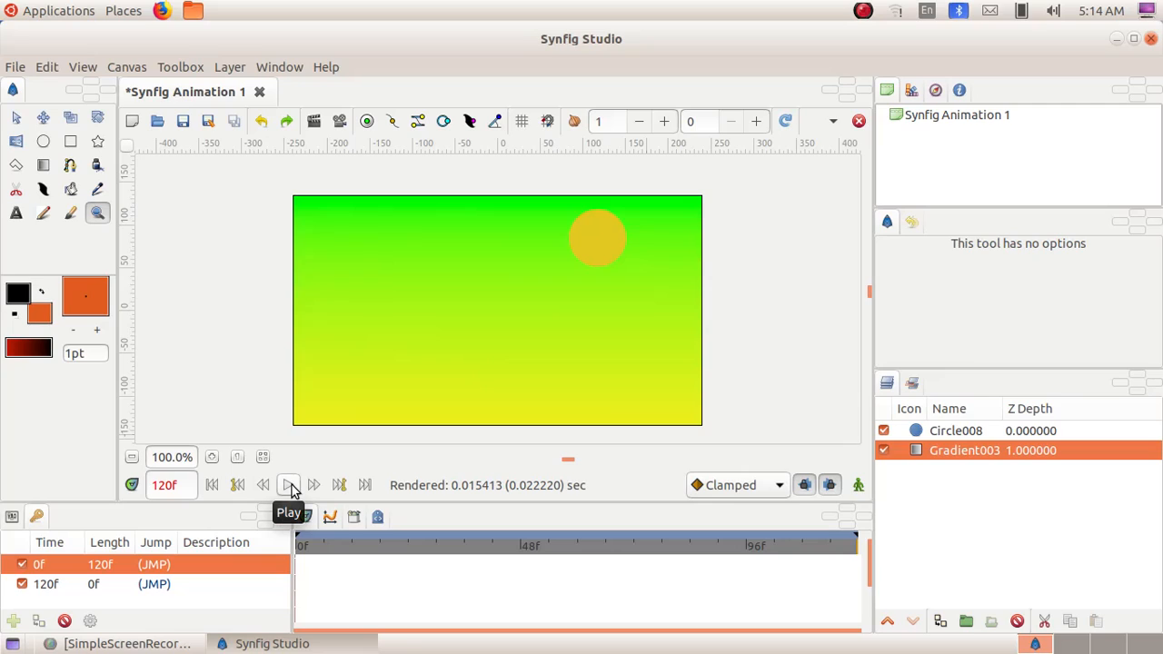
{"action": "mouse_move", "coordinate": [54, 191]}
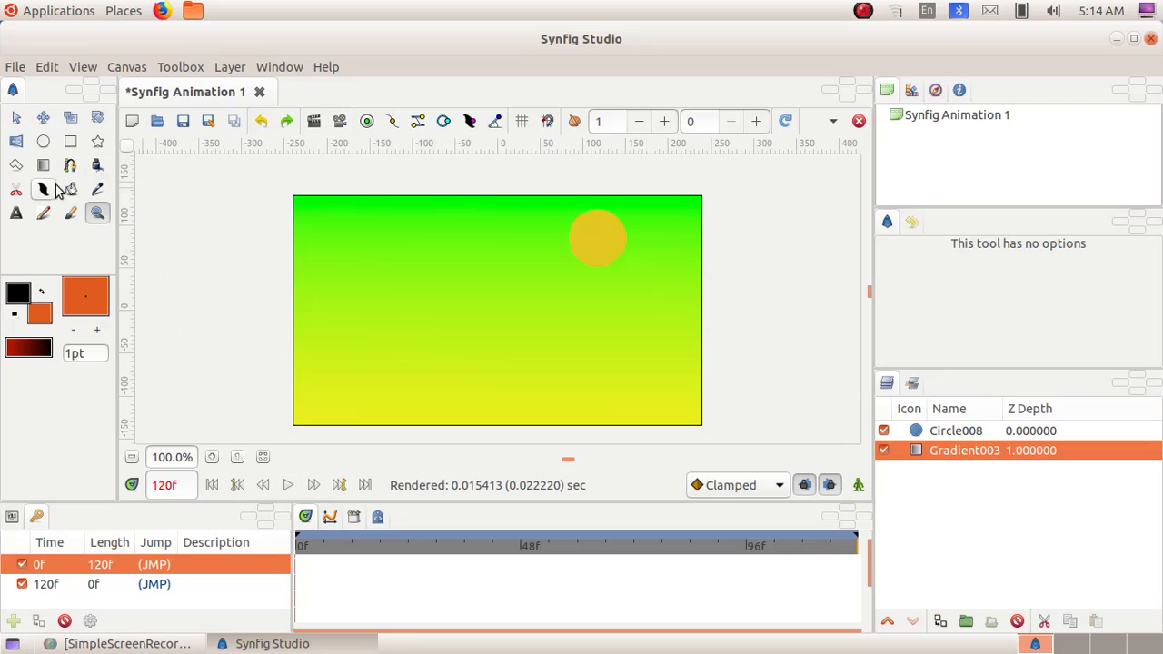
Name the render output Sun rise.flv and bring up the save-location chooser.
{"action": "left_click", "coordinate": [15, 65]}
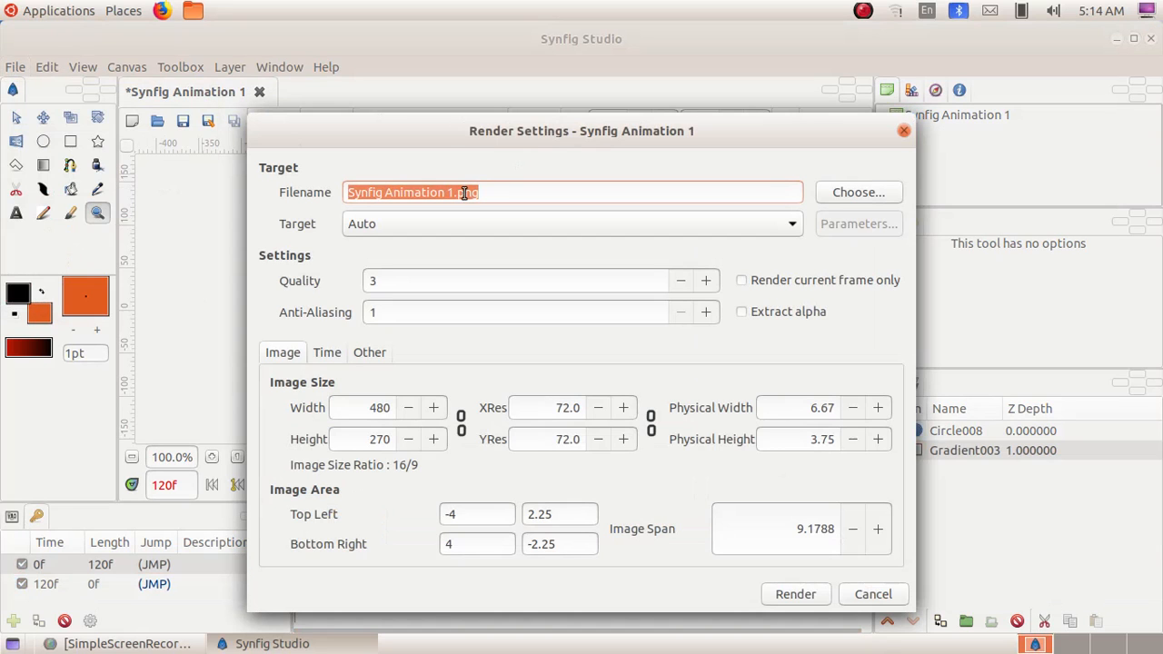
{"action": "left_click", "coordinate": [447, 193]}
{"action": "type", "text": "Sun rise.flv"}
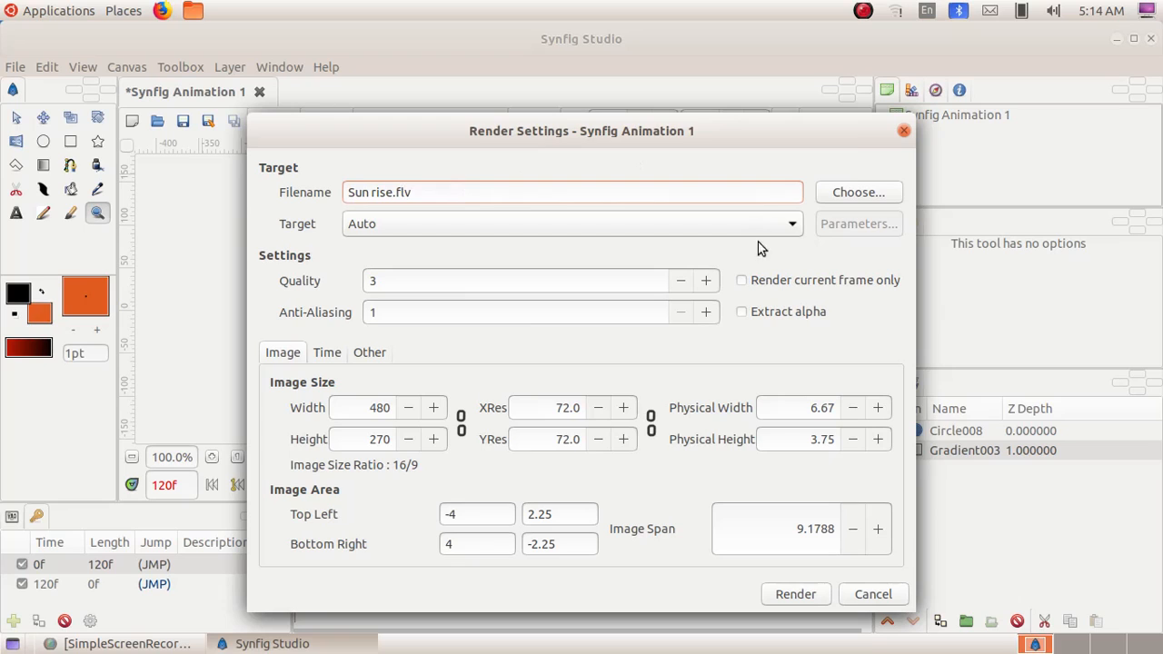
{"action": "left_click", "coordinate": [858, 193]}
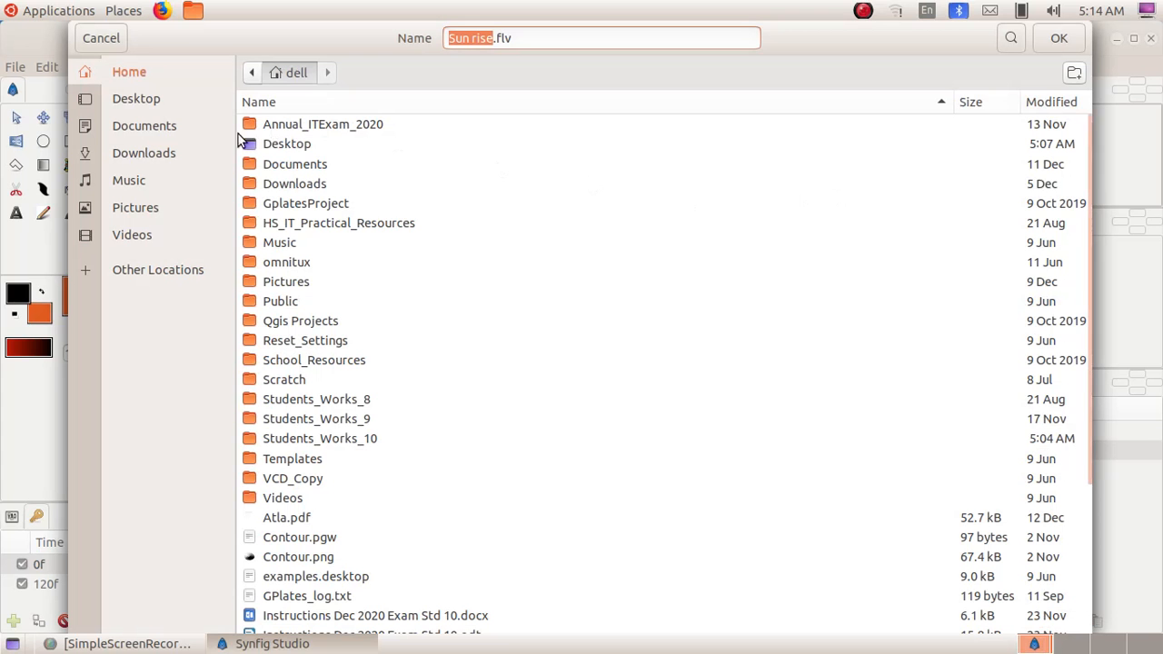
Save into the Students_Works_10 folder and start rendering Sun rise.flv.
{"action": "double_click", "coordinate": [320, 438]}
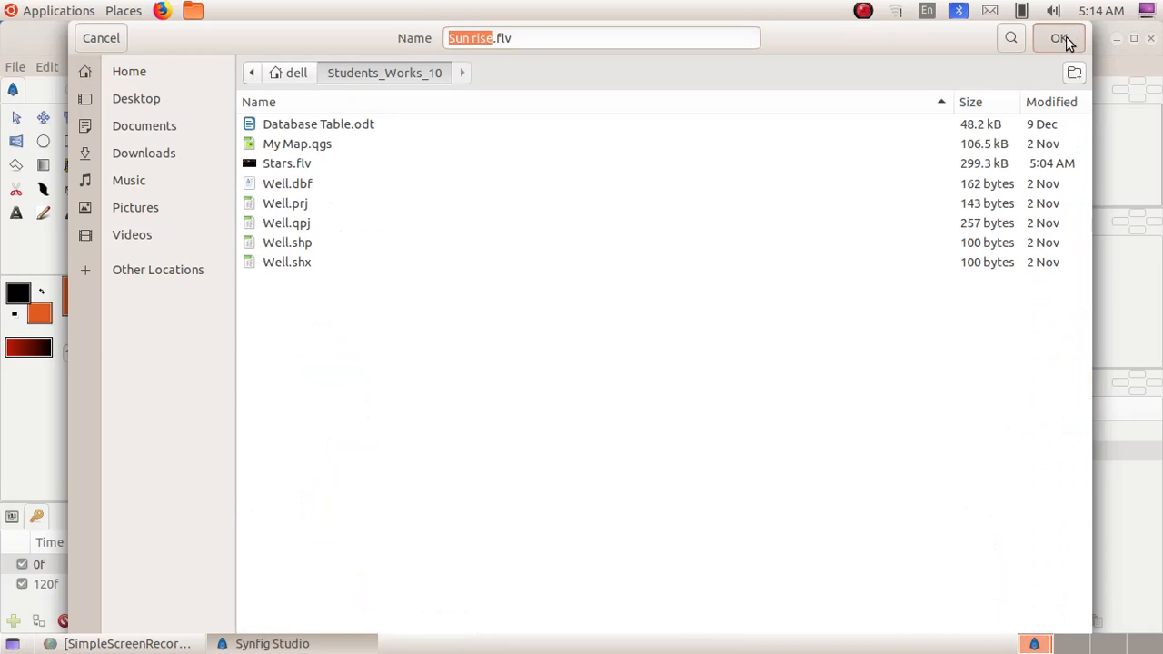
{"action": "left_click", "coordinate": [1057, 39]}
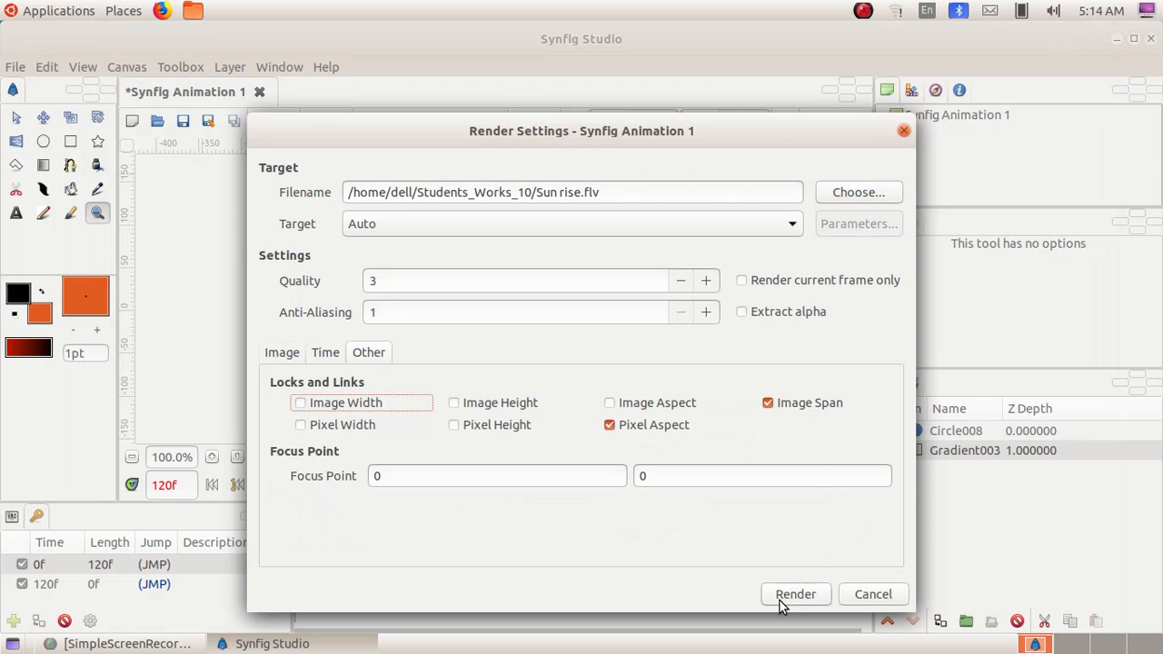
{"action": "left_click", "coordinate": [796, 594]}
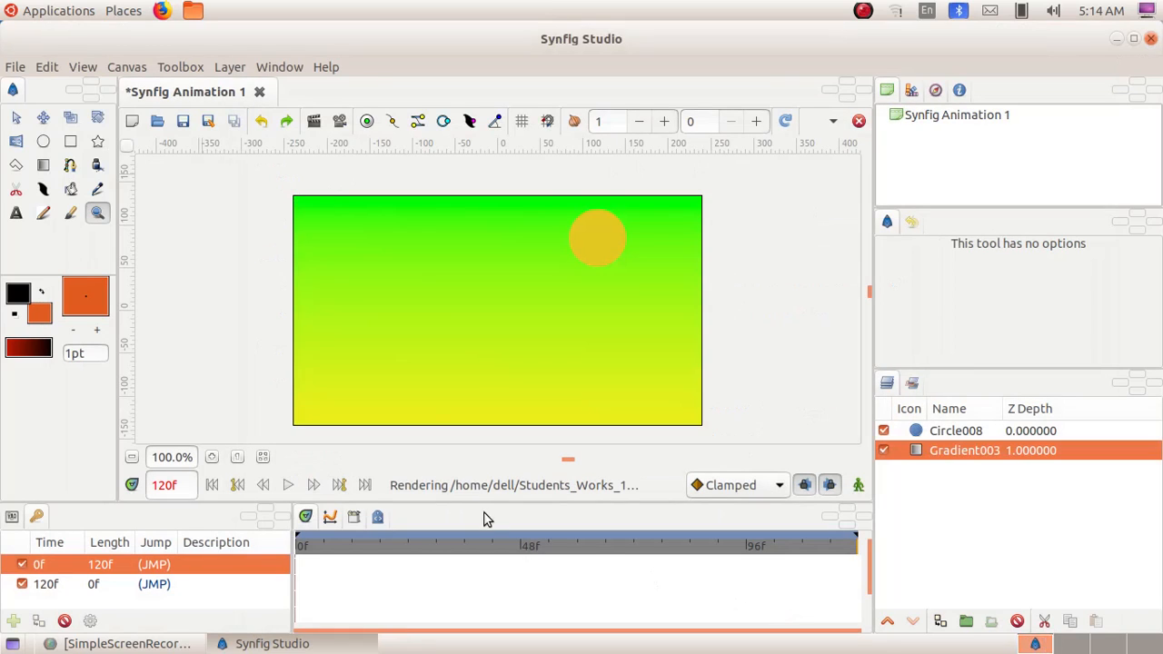
{"action": "mouse_move", "coordinate": [560, 507]}
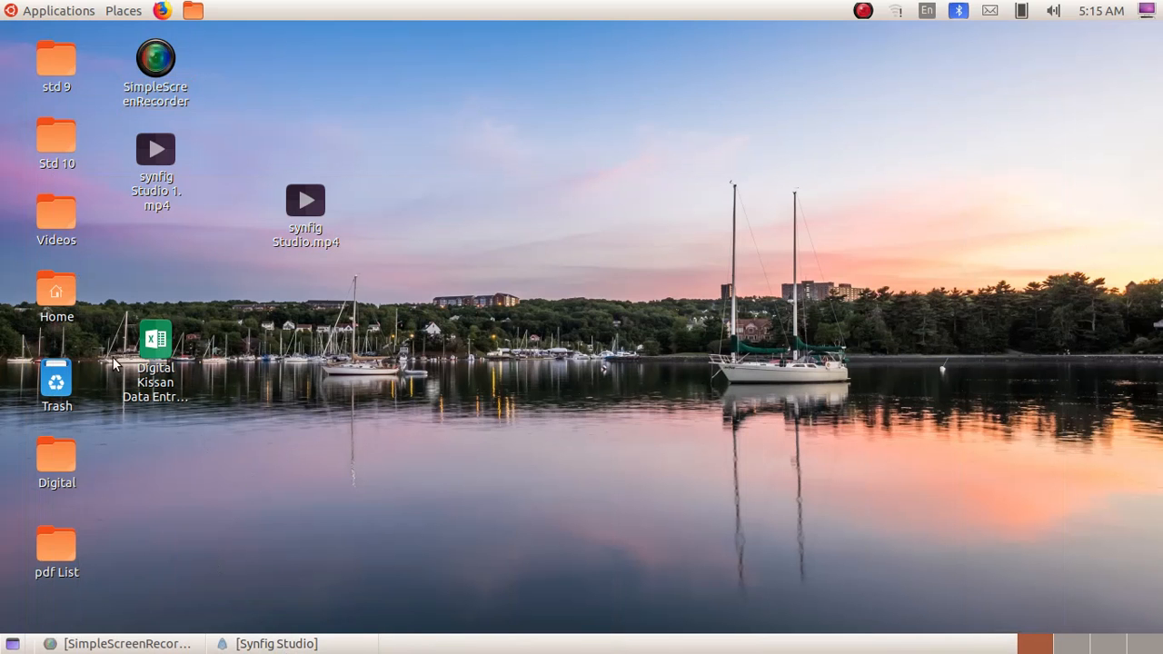
Browse from Home into Students_Works_10 and launch the rendered Sun rise.flv video.
{"action": "double_click", "coordinate": [55, 289]}
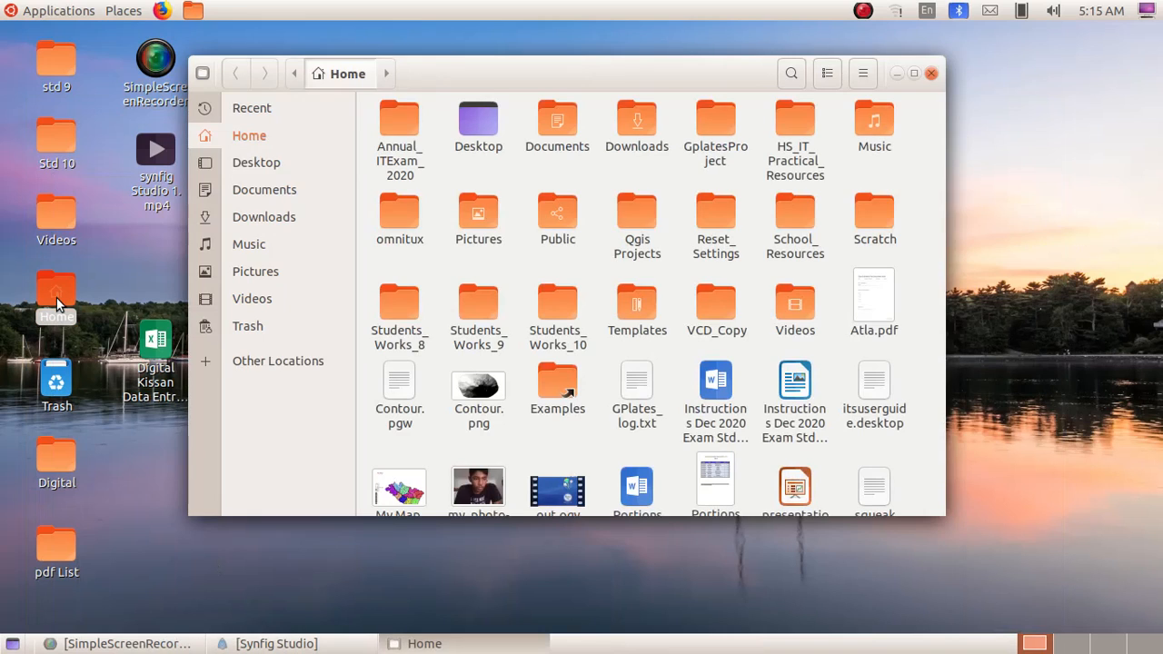
{"action": "left_click", "coordinate": [556, 305]}
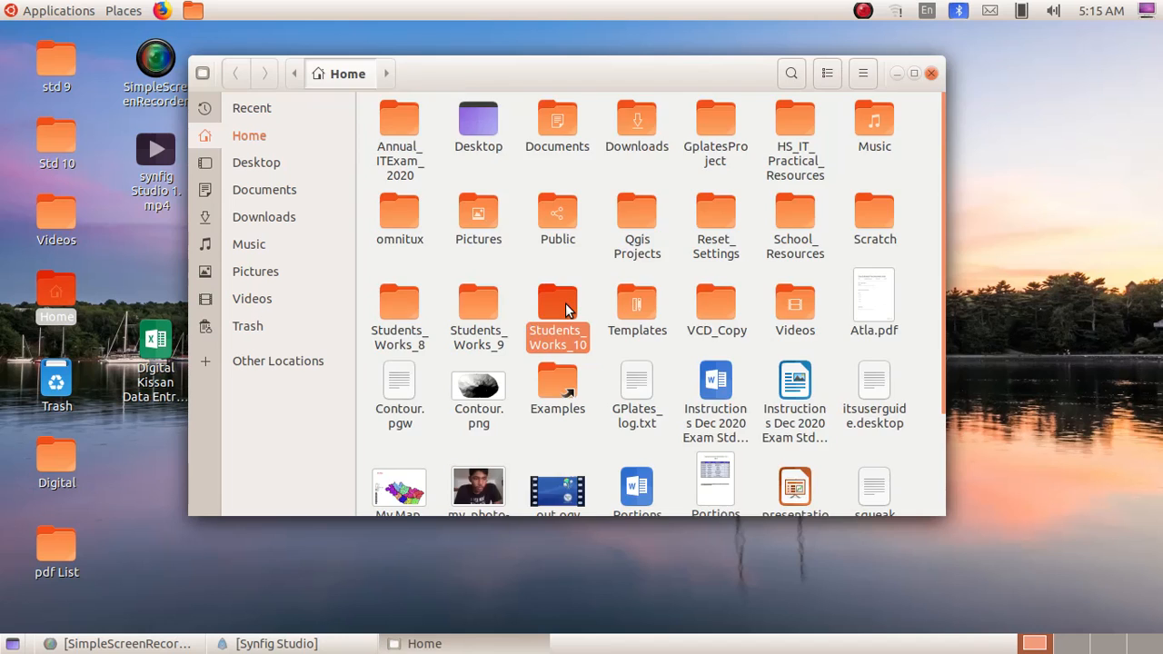
{"action": "double_click", "coordinate": [558, 300]}
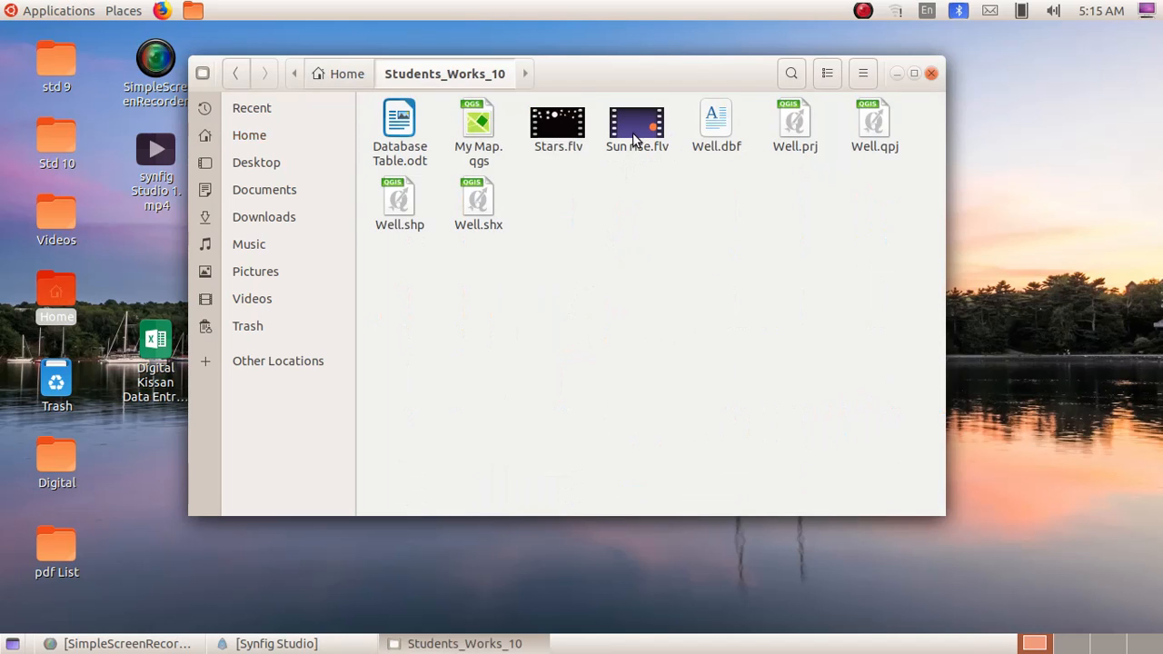
{"action": "double_click", "coordinate": [636, 118]}
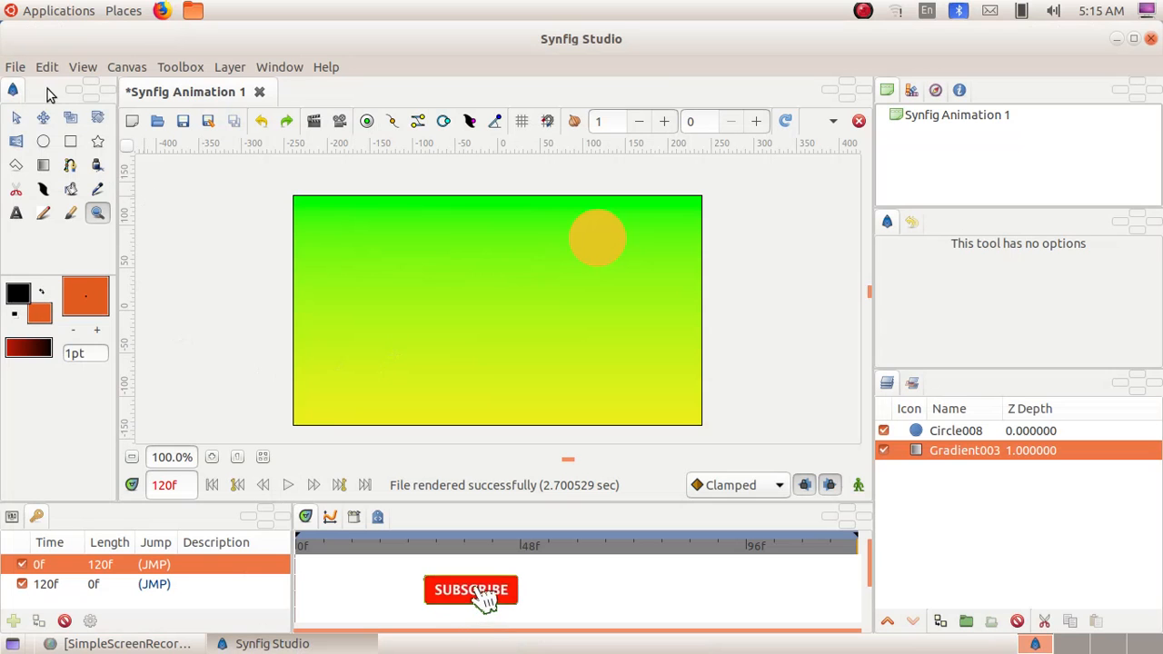
{"action": "left_click", "coordinate": [14, 66]}
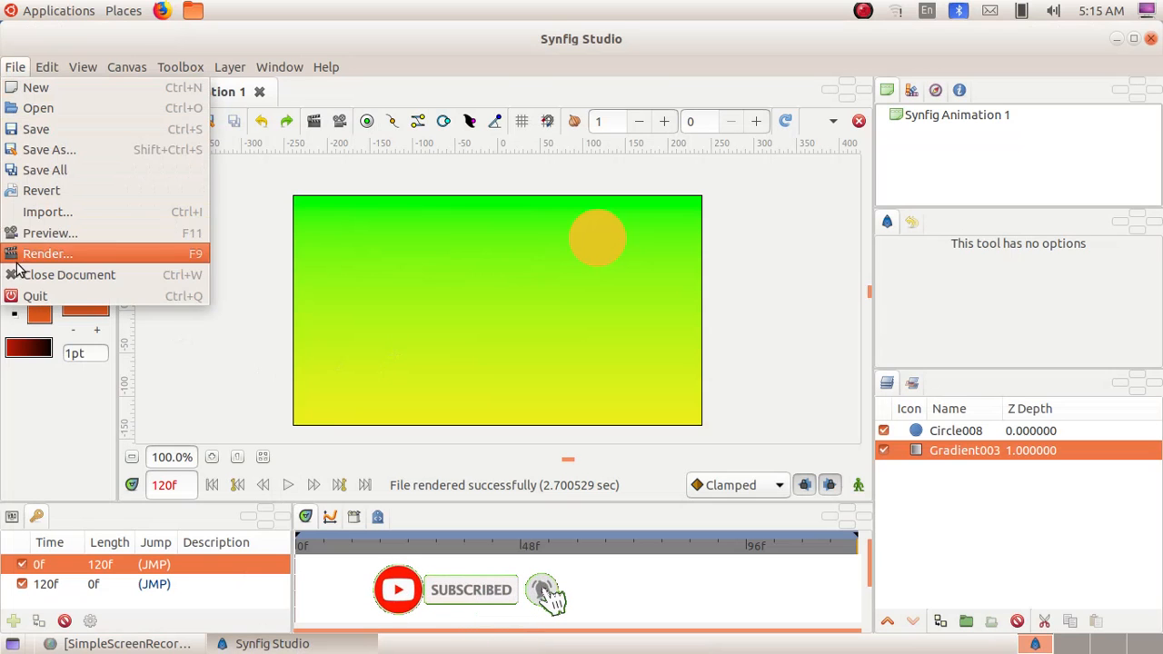